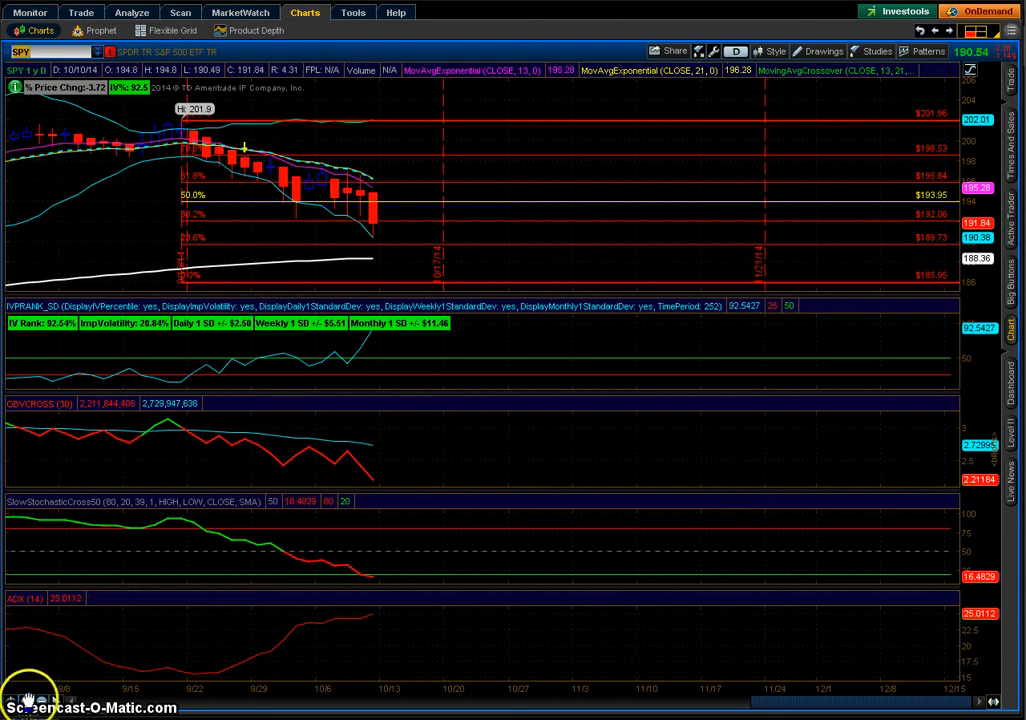
pyautogui.moveTo(42, 696)
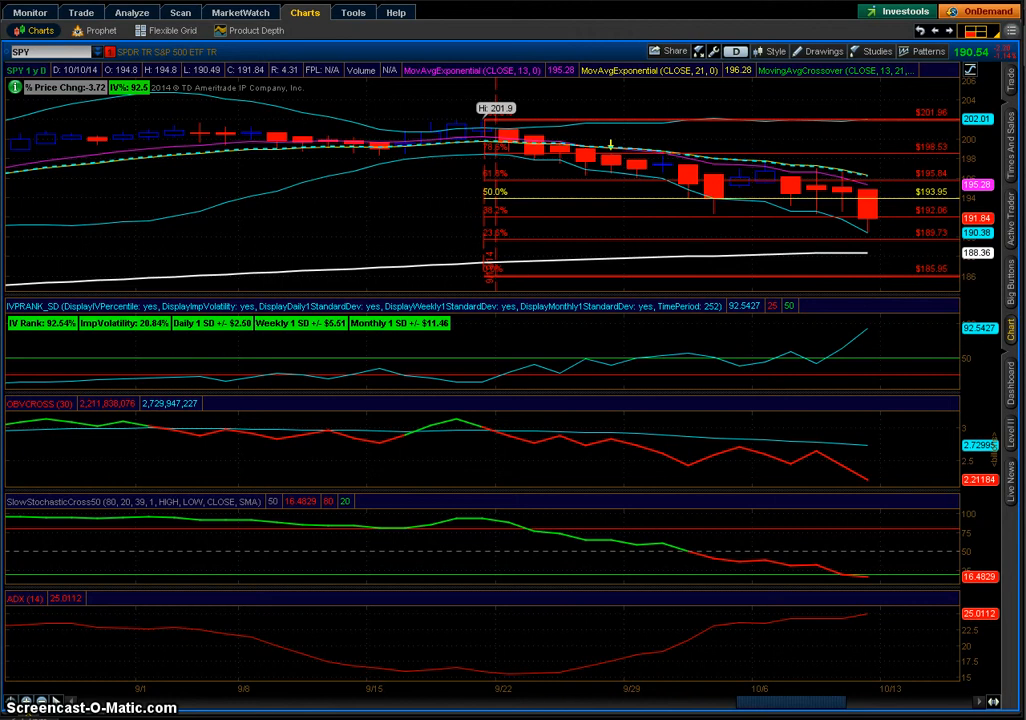
pyautogui.moveTo(1016, 356)
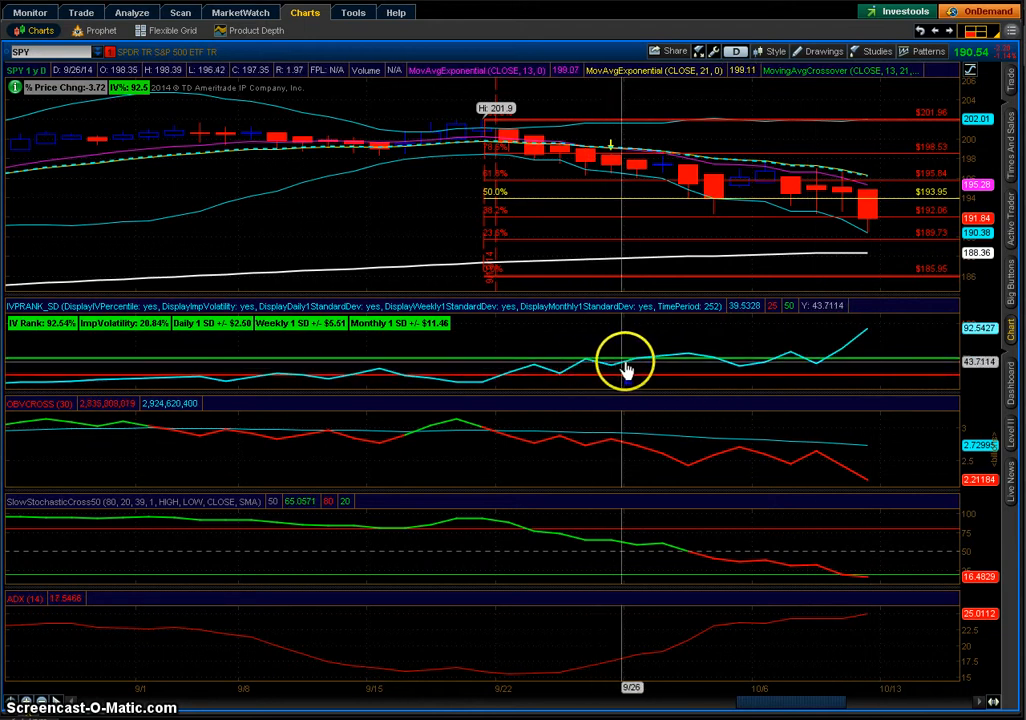
pyautogui.moveTo(728, 364)
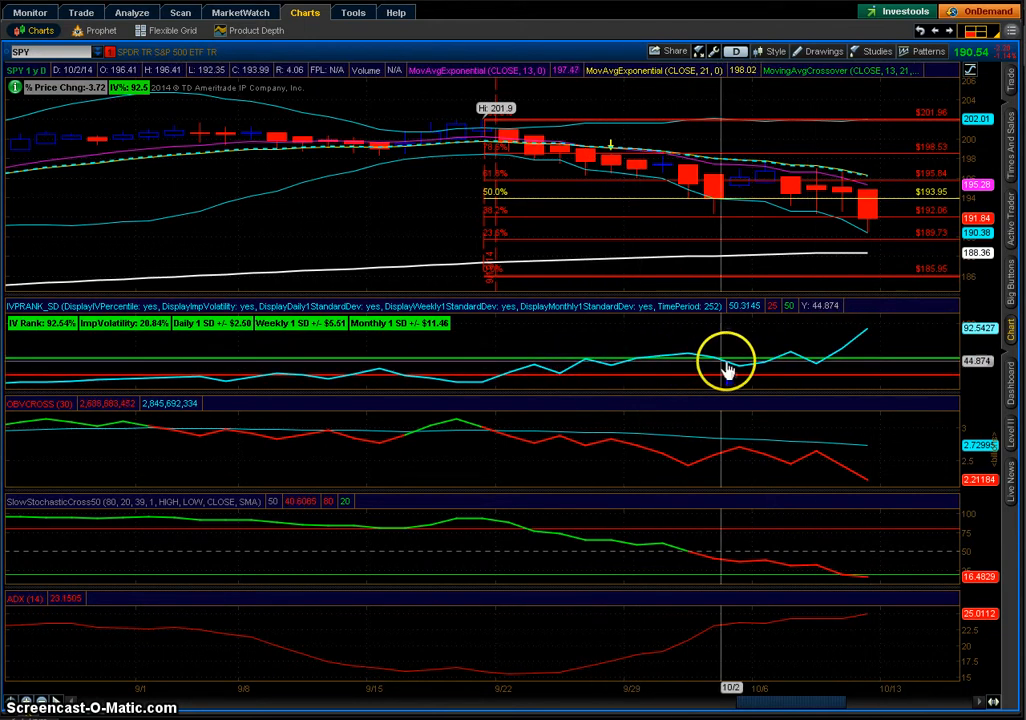
pyautogui.moveTo(790, 364)
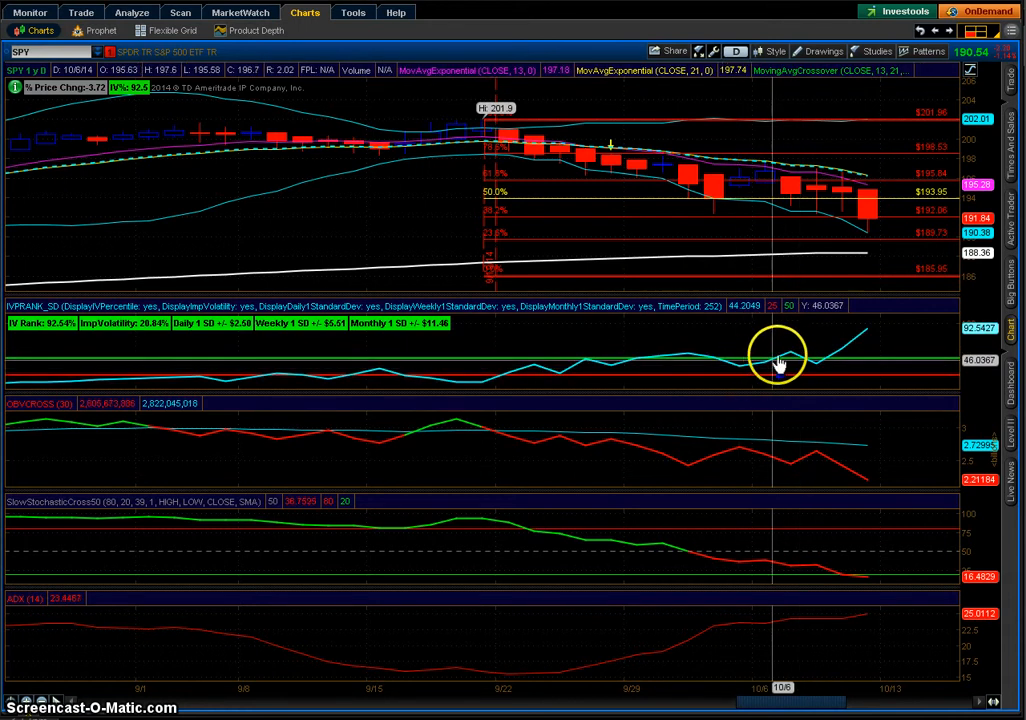
pyautogui.moveTo(888, 328)
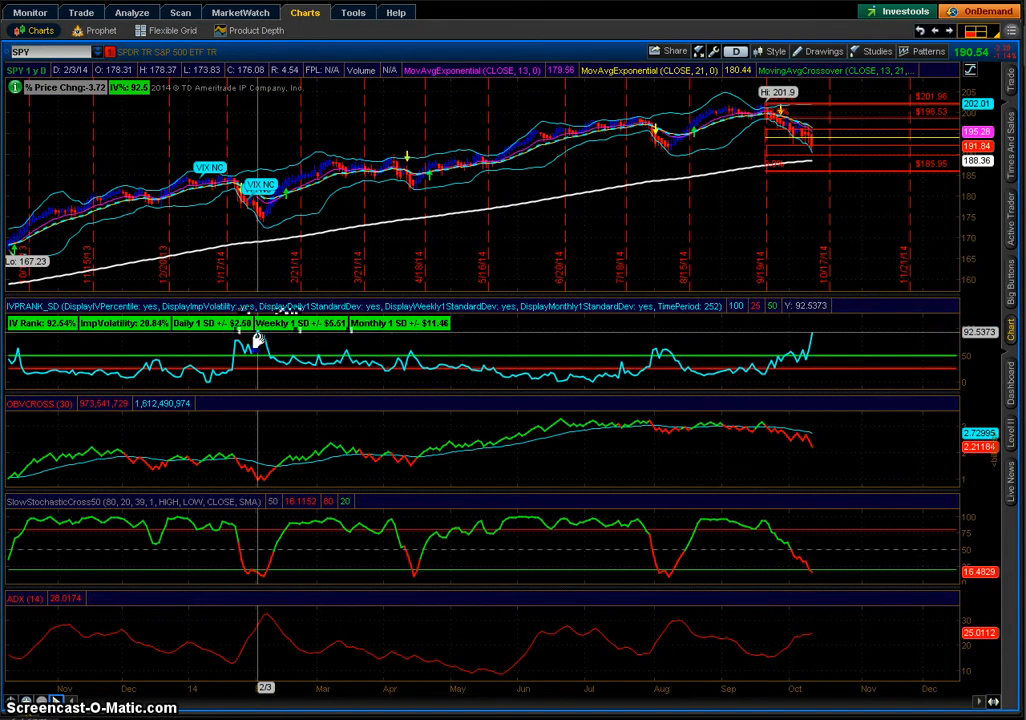
pyautogui.moveTo(262, 236)
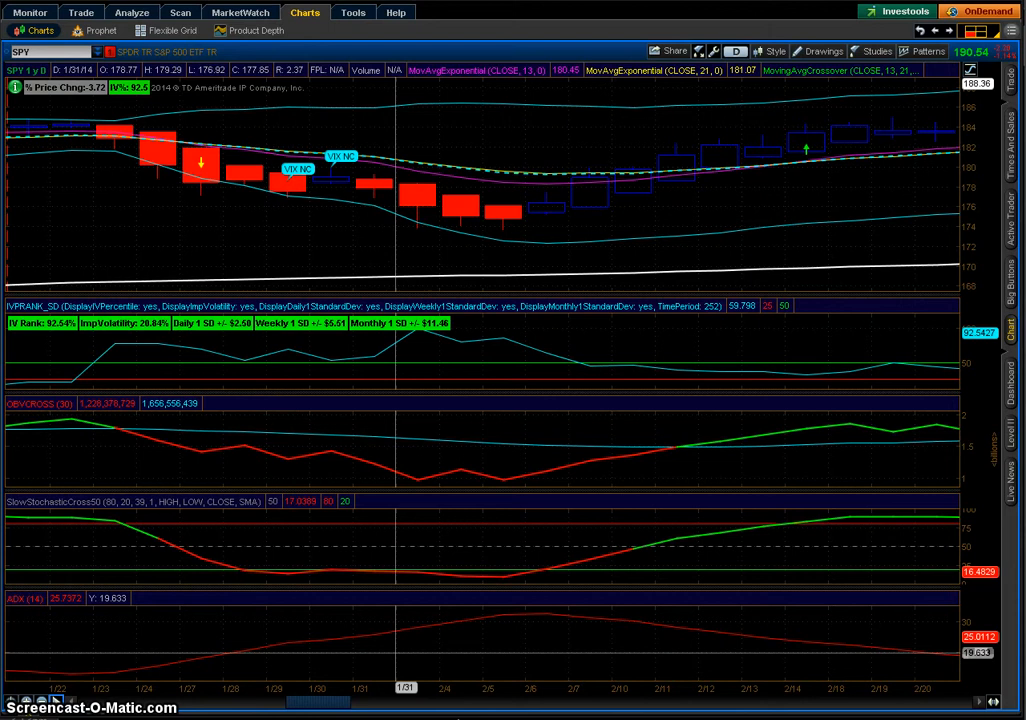
pyautogui.moveTo(418, 210)
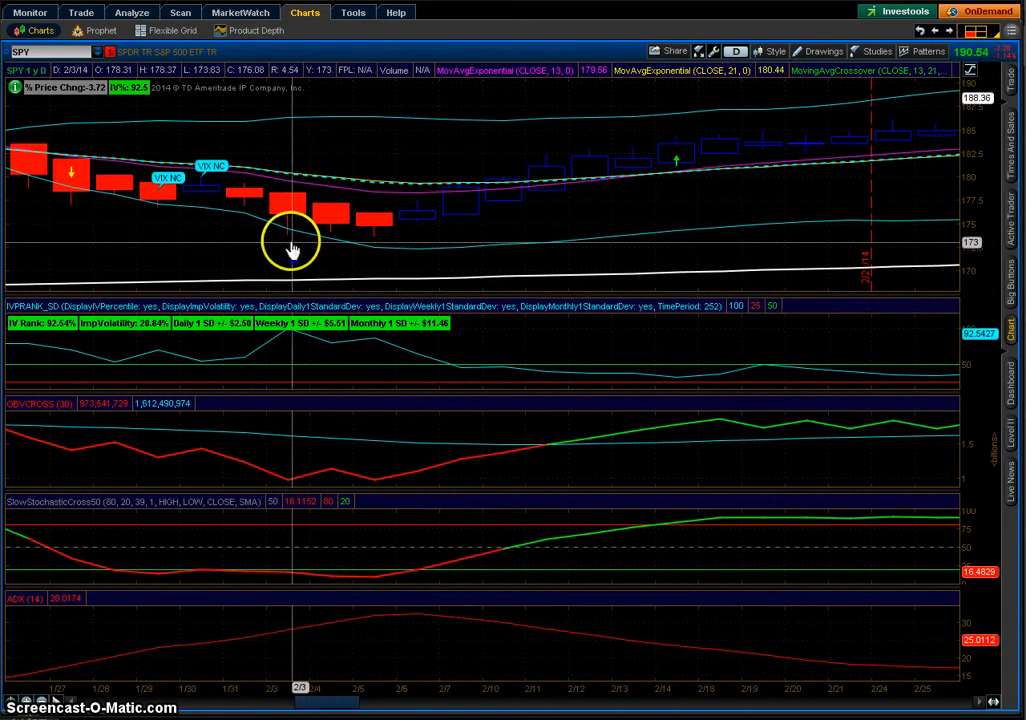
pyautogui.moveTo(288, 244)
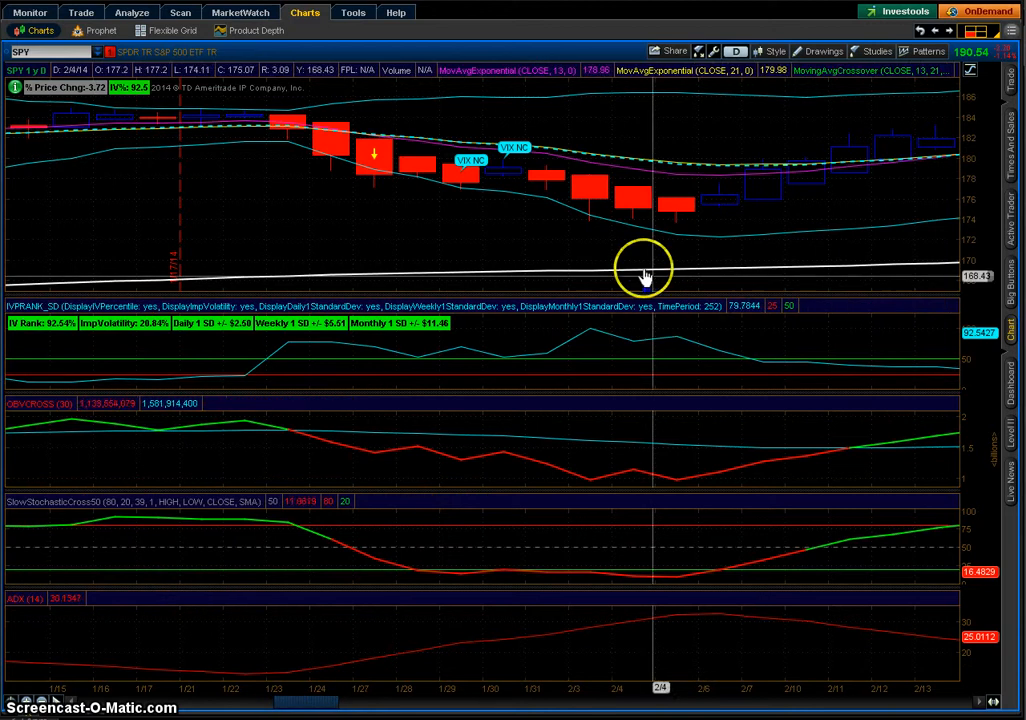
pyautogui.moveTo(664, 396)
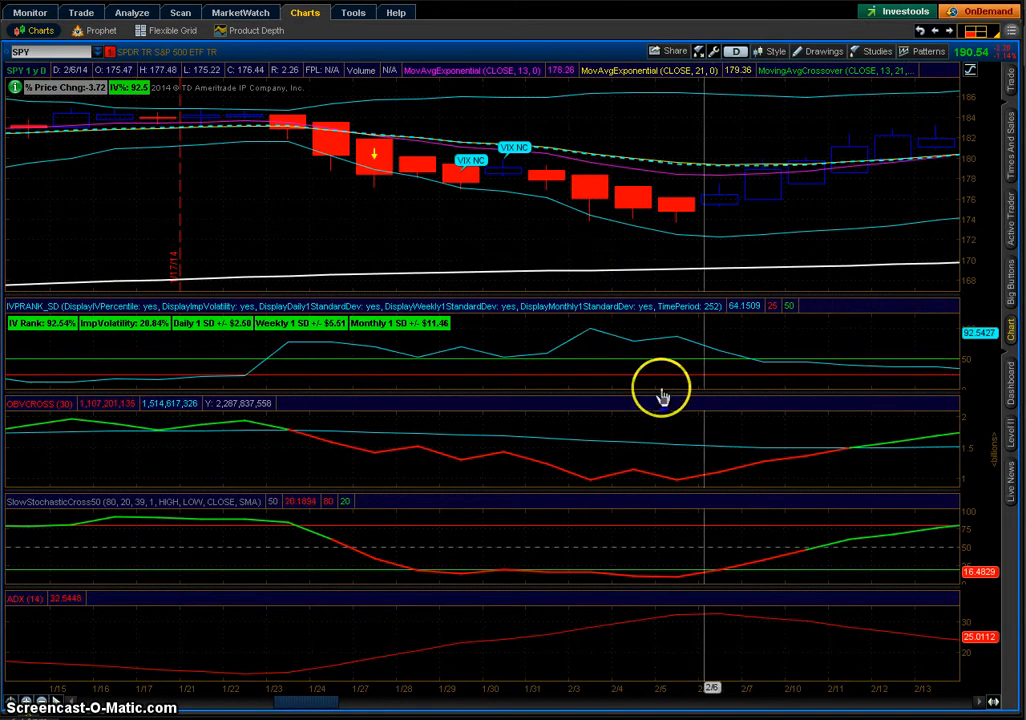
pyautogui.moveTo(616, 310)
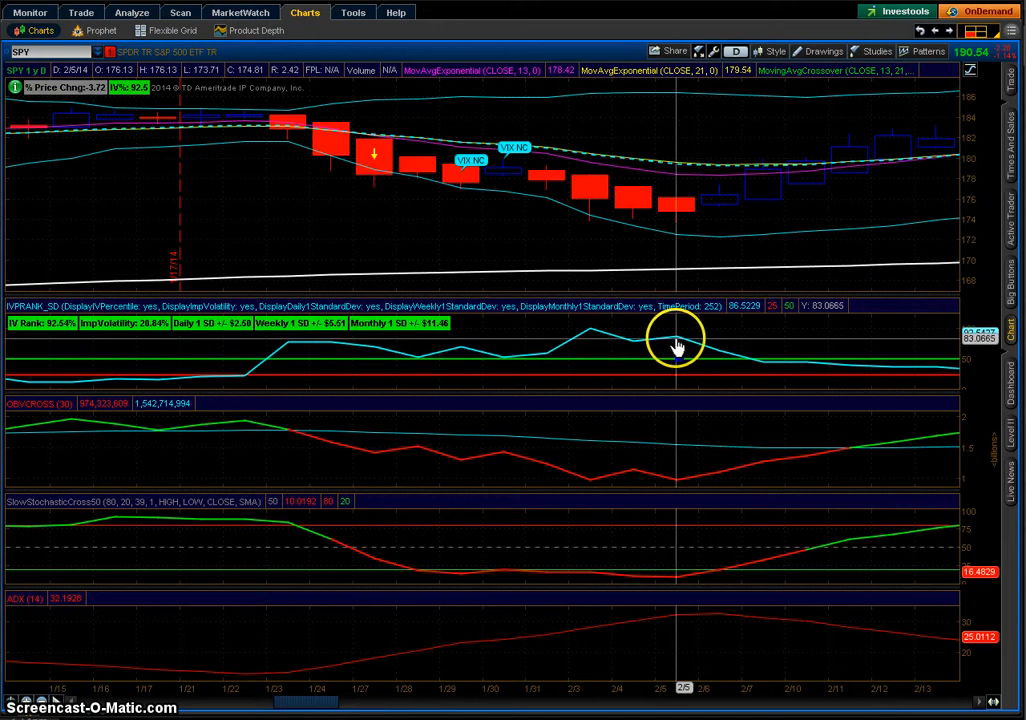
pyautogui.moveTo(738, 384)
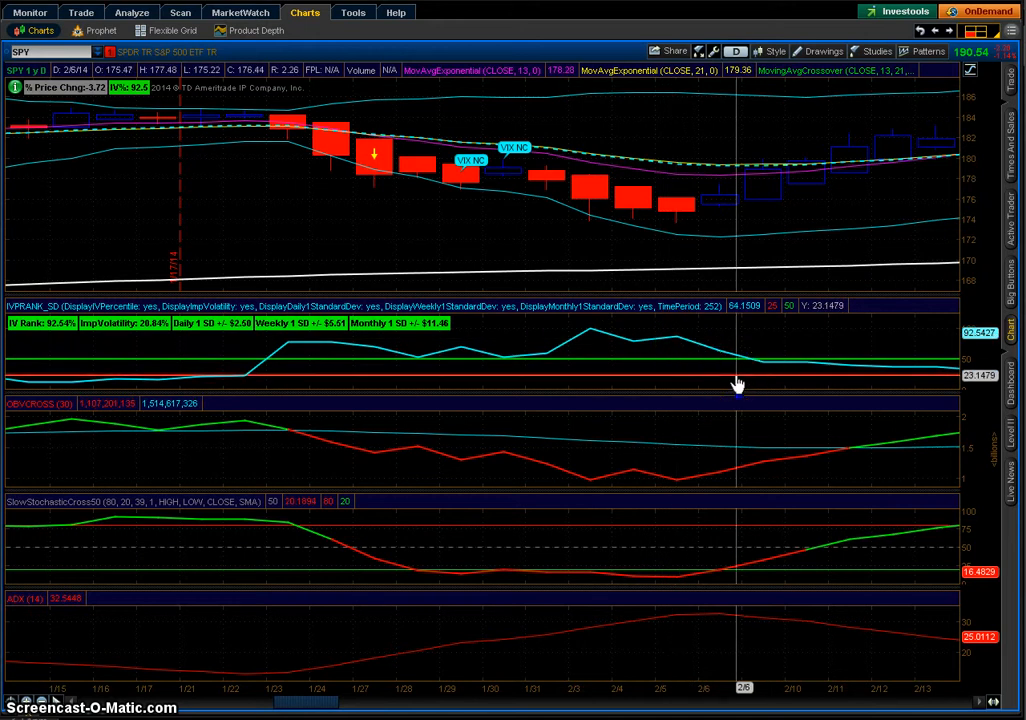
pyautogui.moveTo(590, 334)
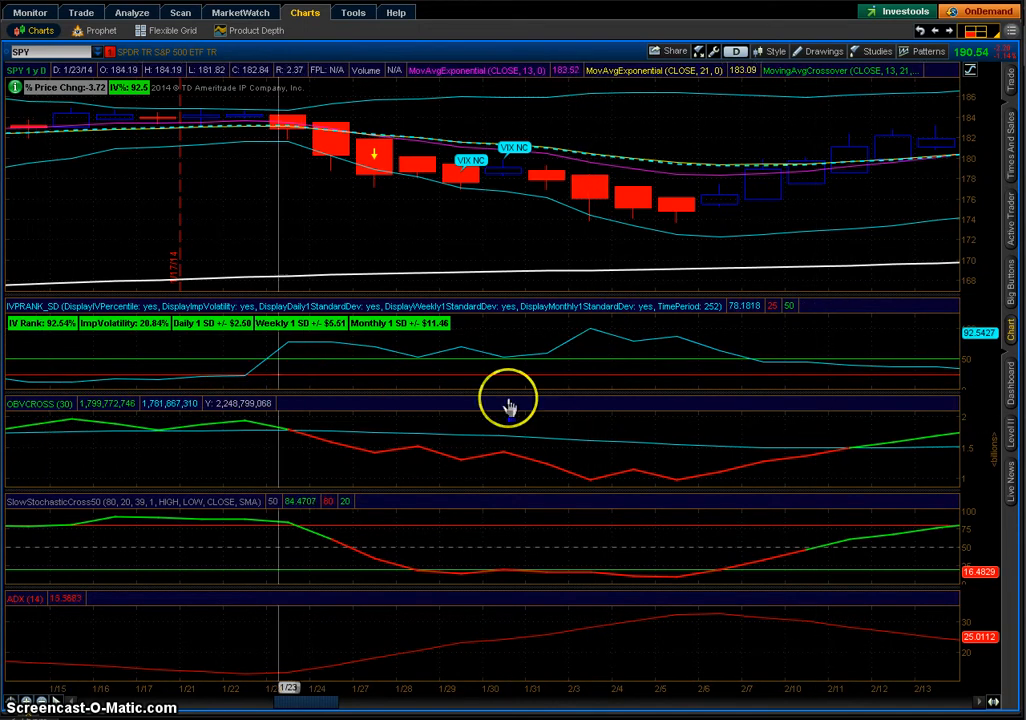
pyautogui.moveTo(592, 486)
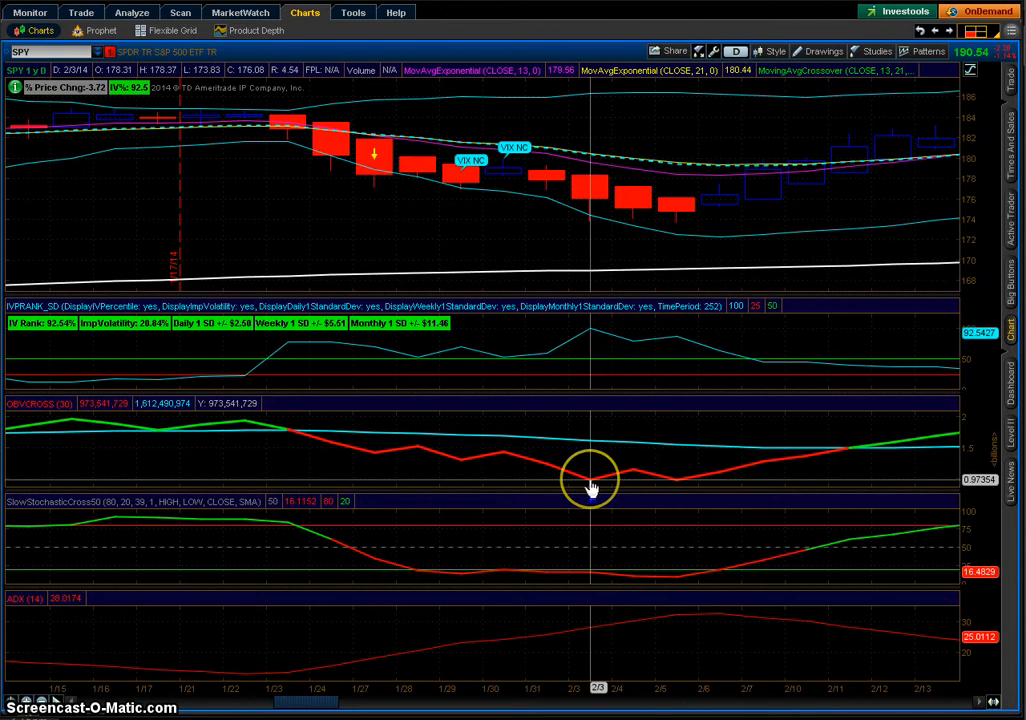
pyautogui.moveTo(996, 480)
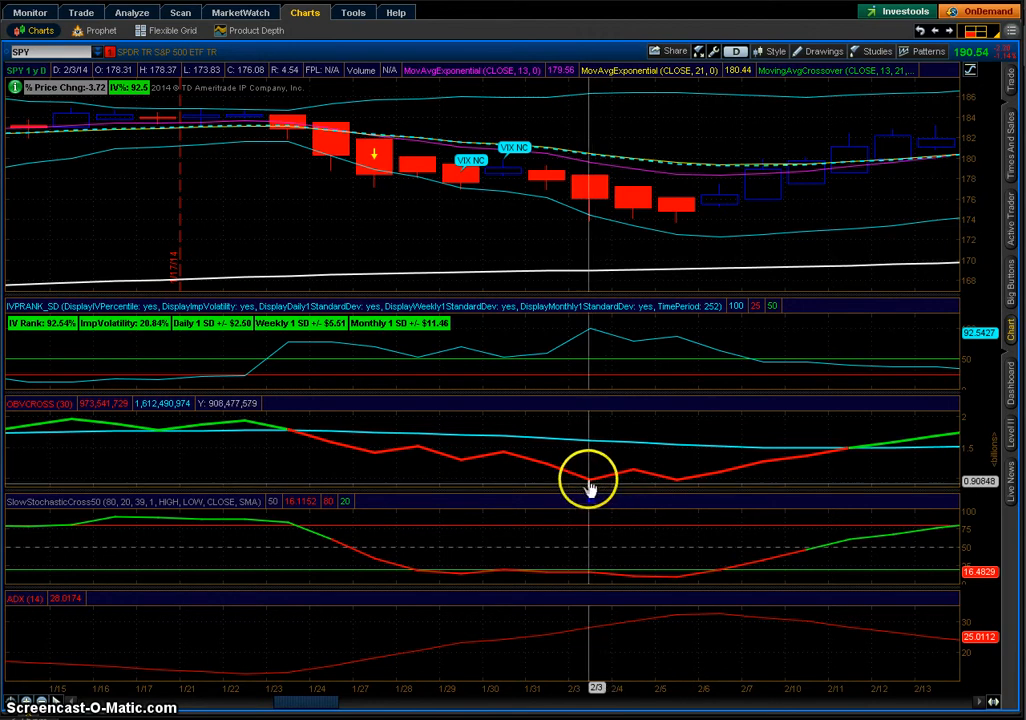
pyautogui.moveTo(588, 492)
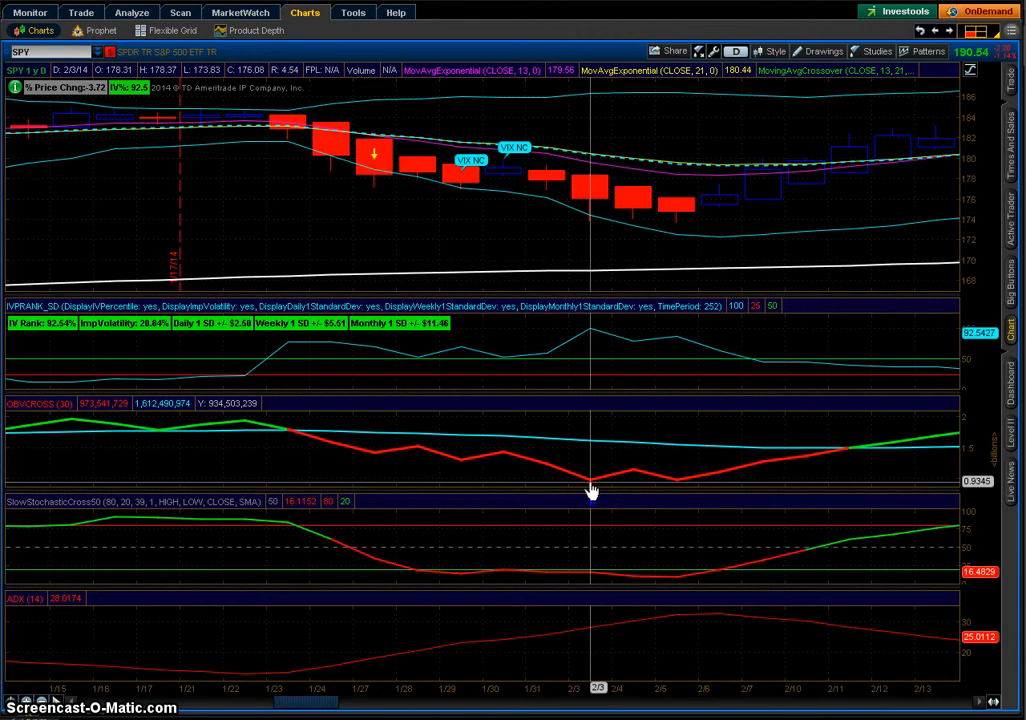
pyautogui.moveTo(200, 584)
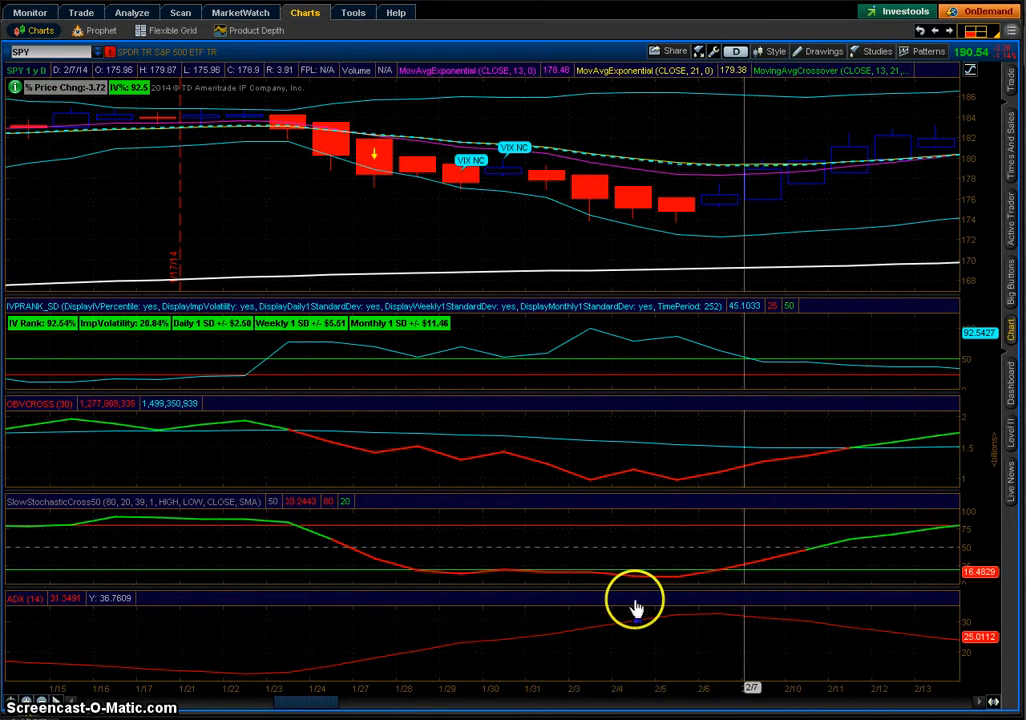
pyautogui.moveTo(592, 584)
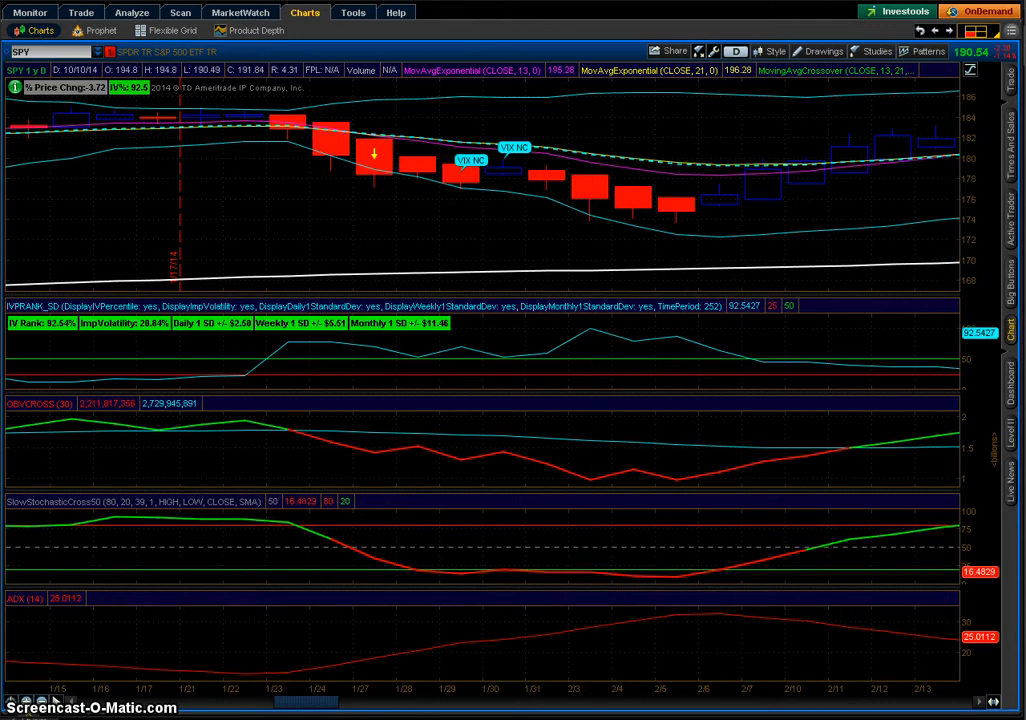
pyautogui.moveTo(544, 170)
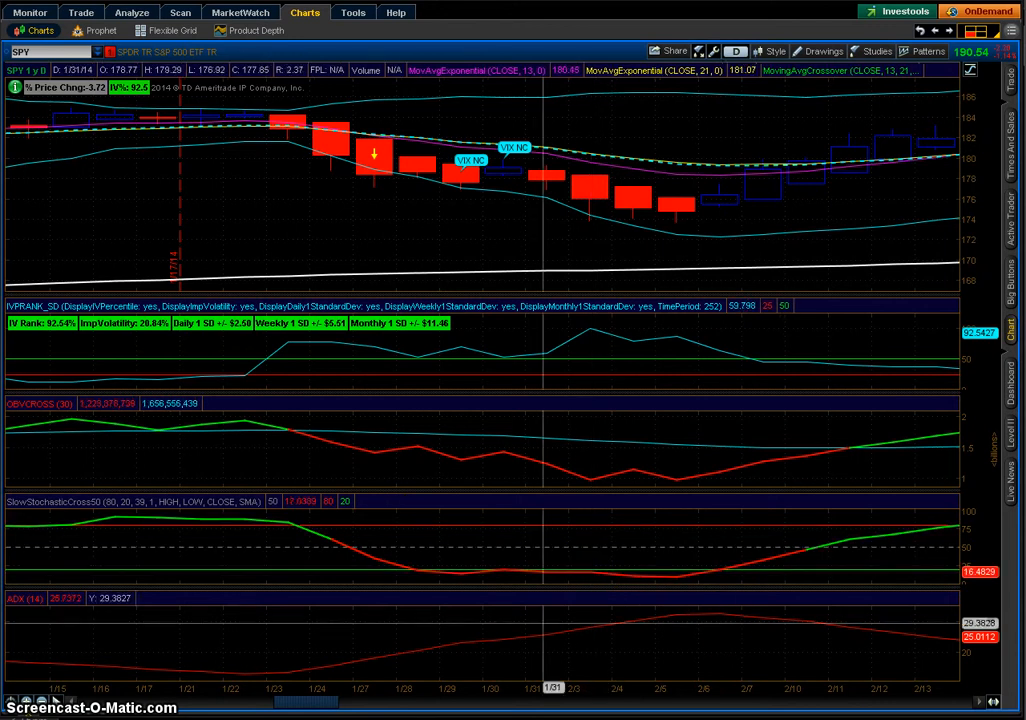
pyautogui.moveTo(680, 400)
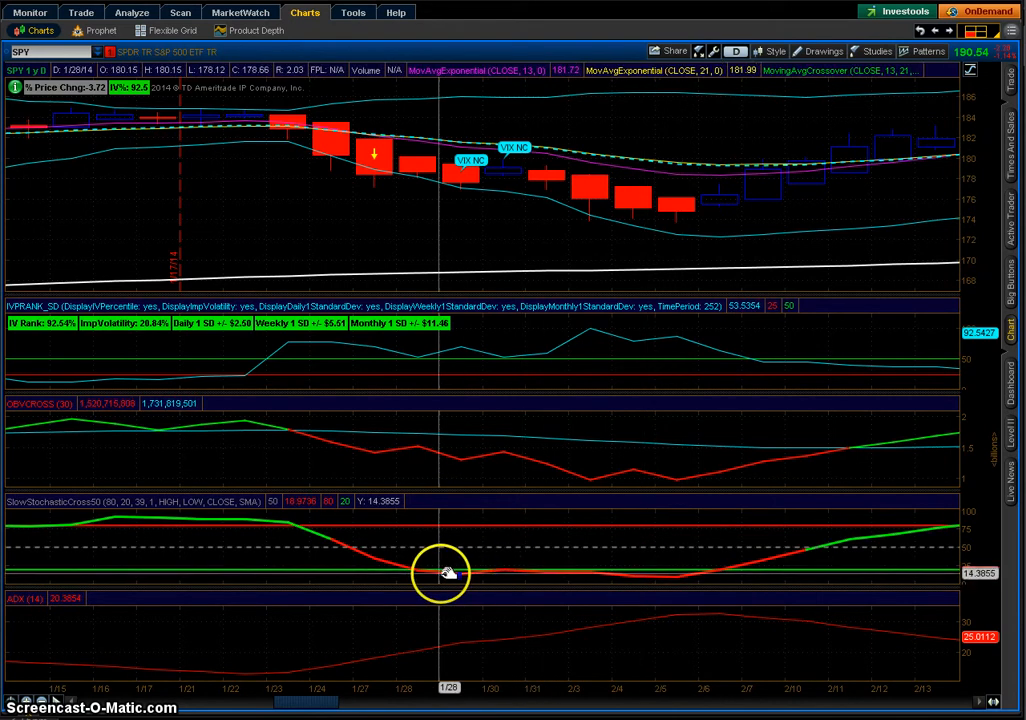
pyautogui.moveTo(620, 578)
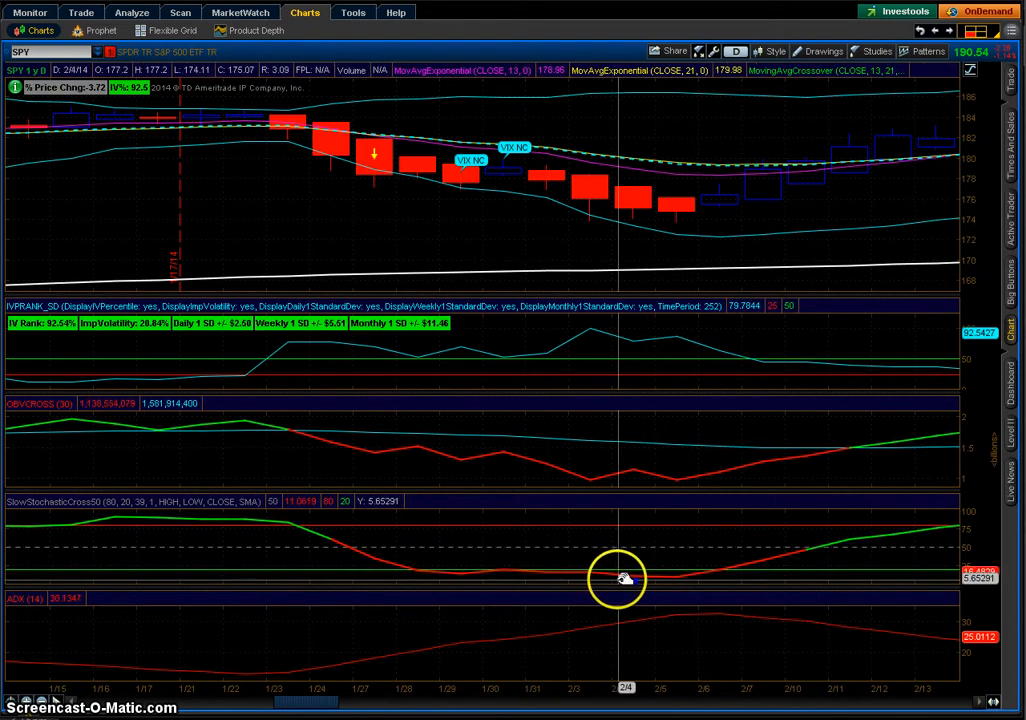
pyautogui.moveTo(810, 556)
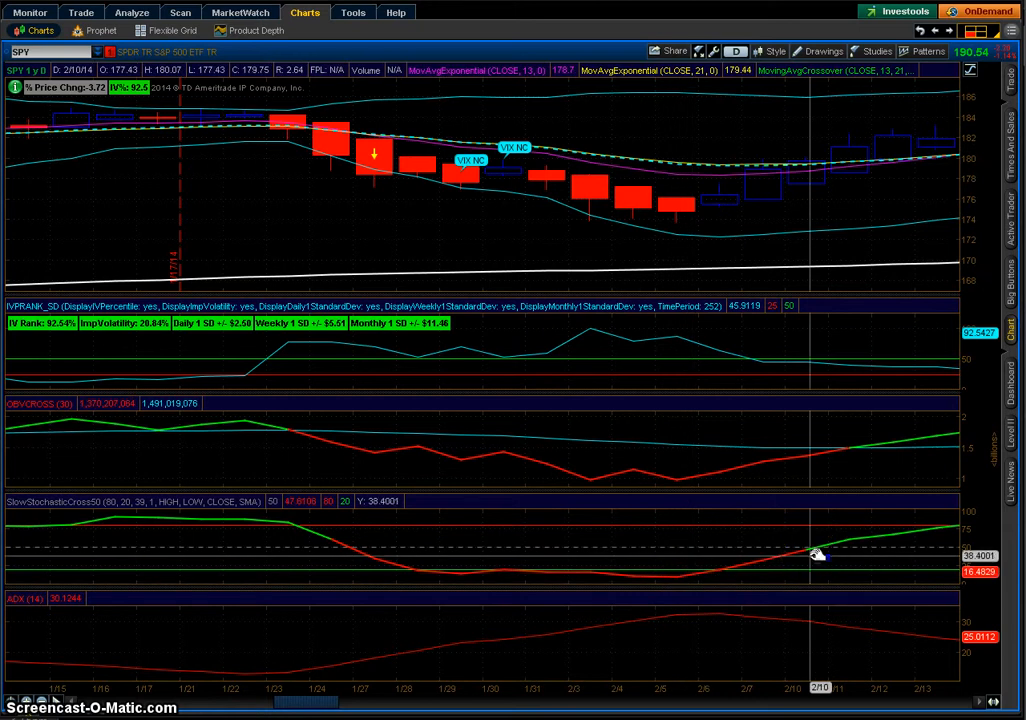
pyautogui.moveTo(600, 232)
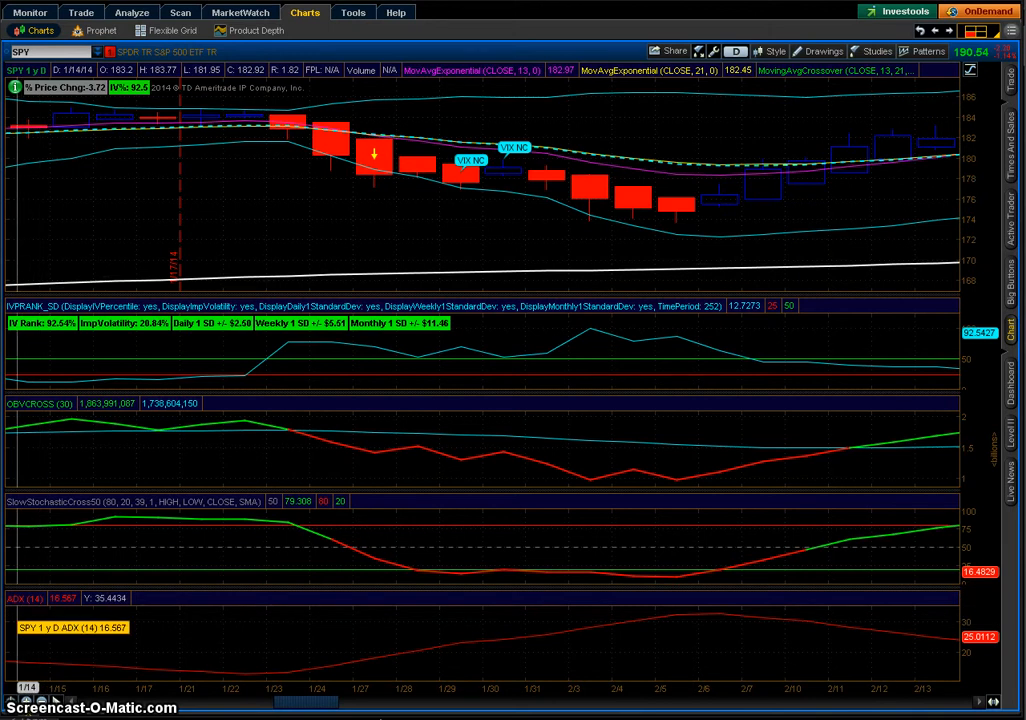
pyautogui.moveTo(486, 640)
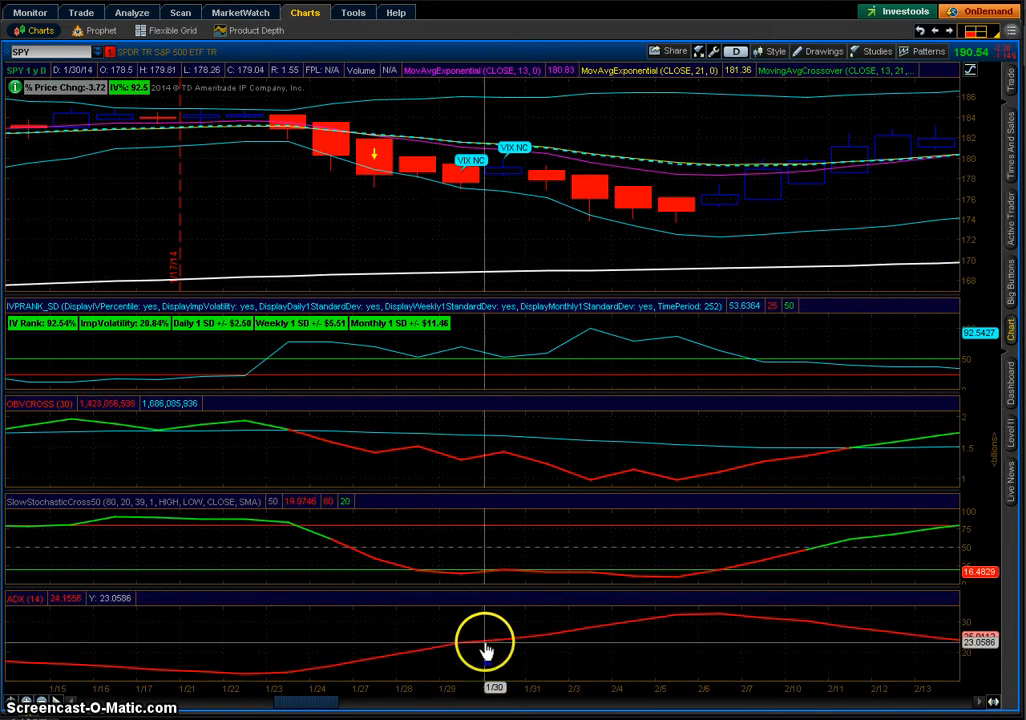
pyautogui.moveTo(516, 644)
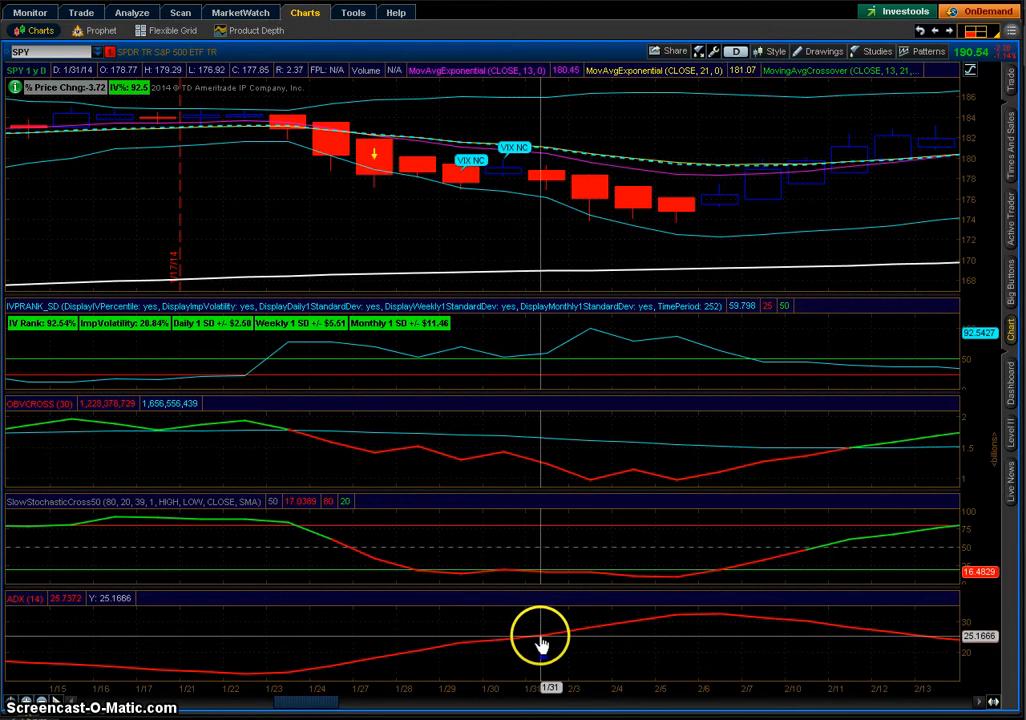
pyautogui.moveTo(532, 642)
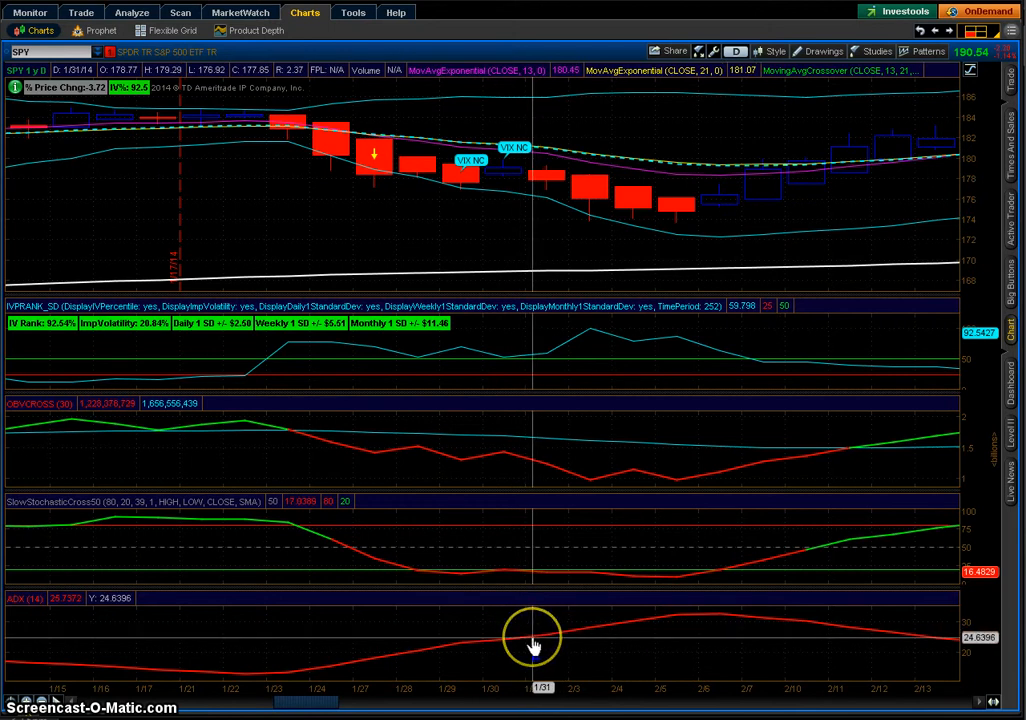
pyautogui.moveTo(532, 644)
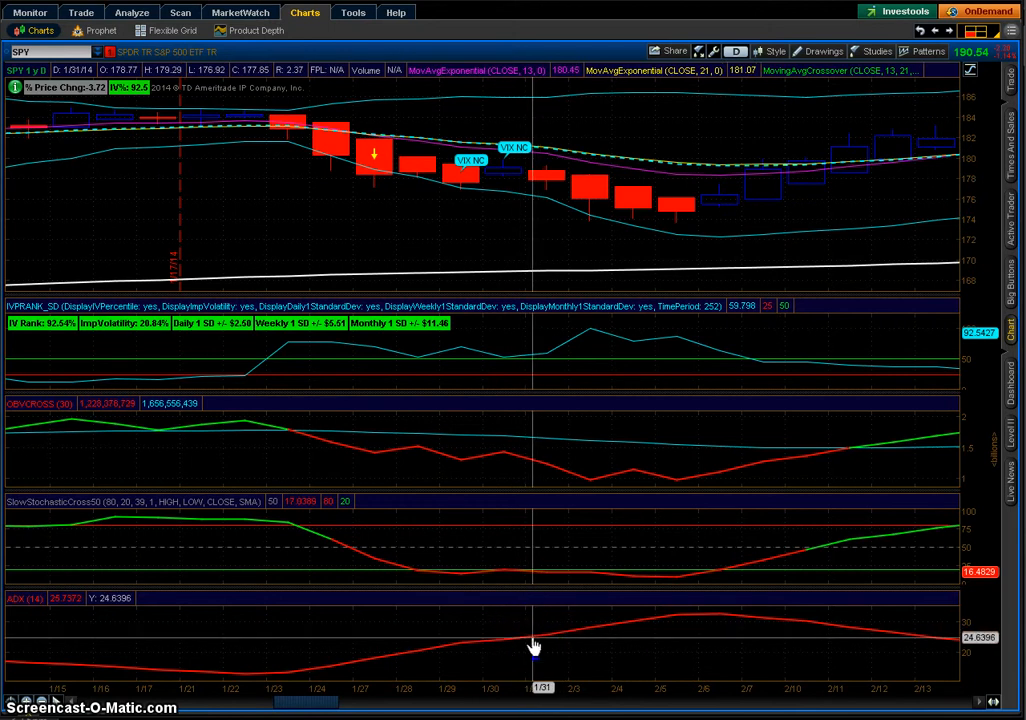
pyautogui.moveTo(544, 640)
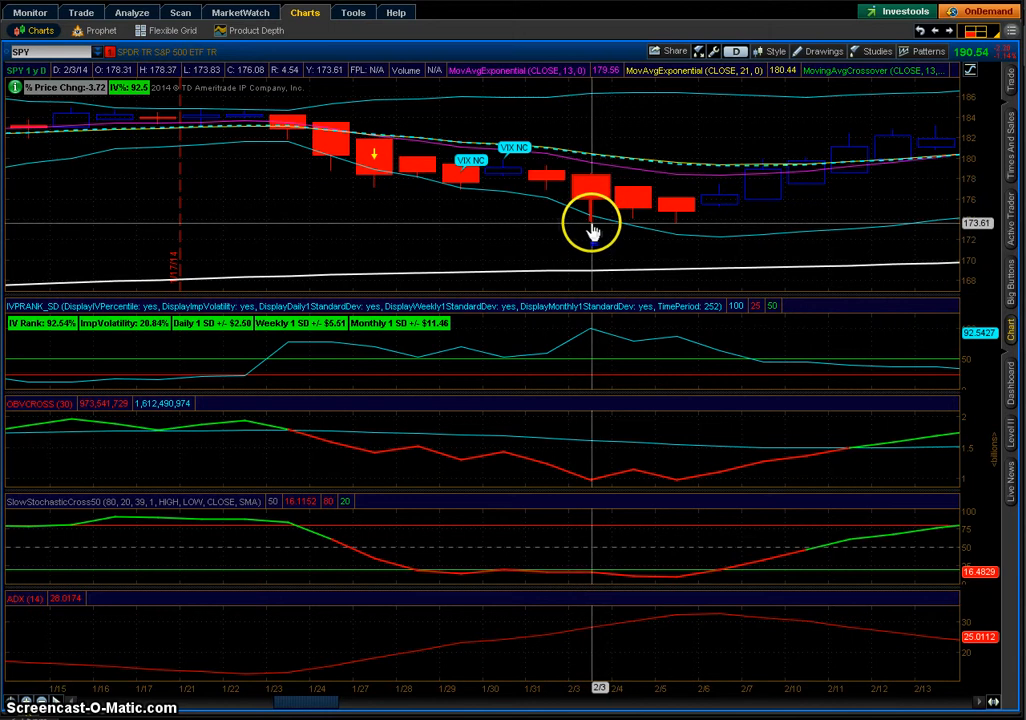
pyautogui.moveTo(628, 220)
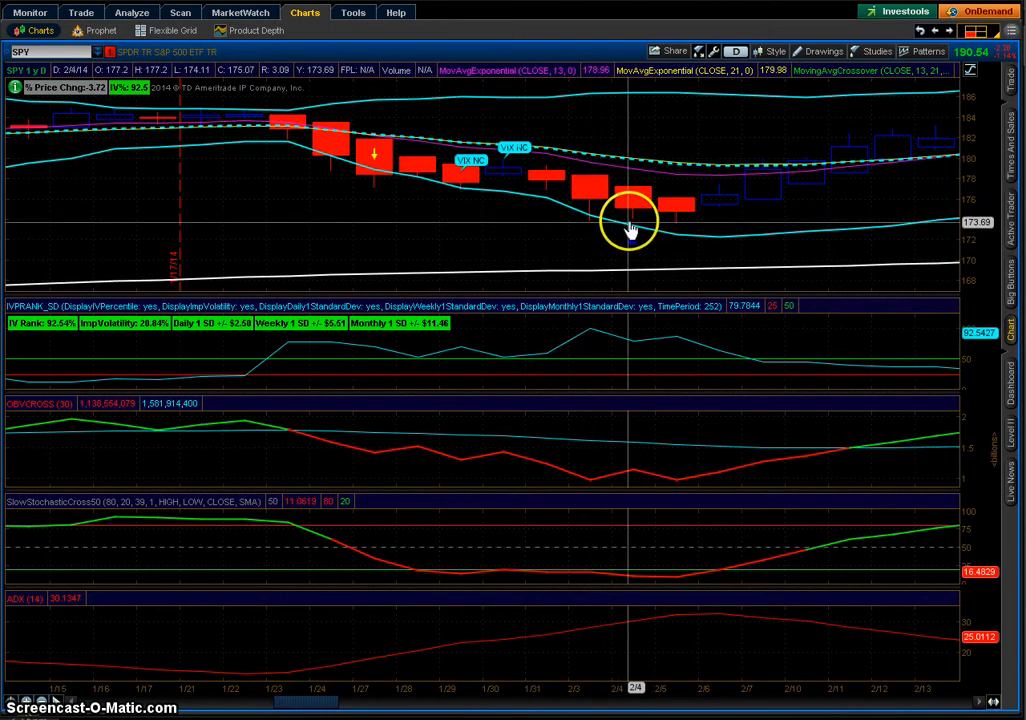
pyautogui.moveTo(744, 220)
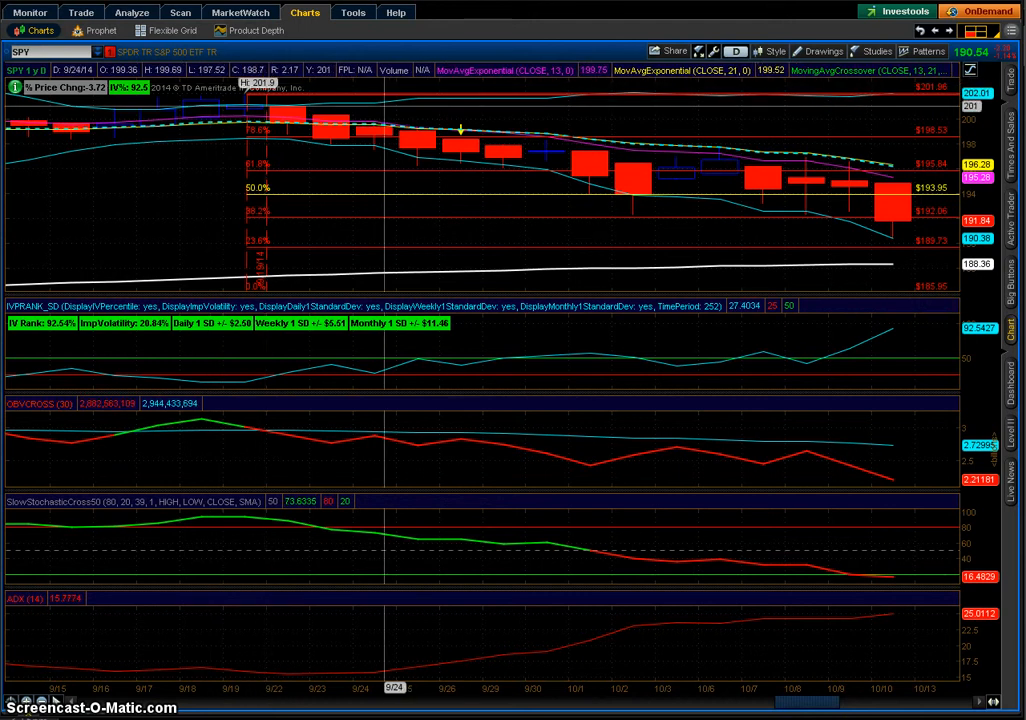
pyautogui.moveTo(386, 112)
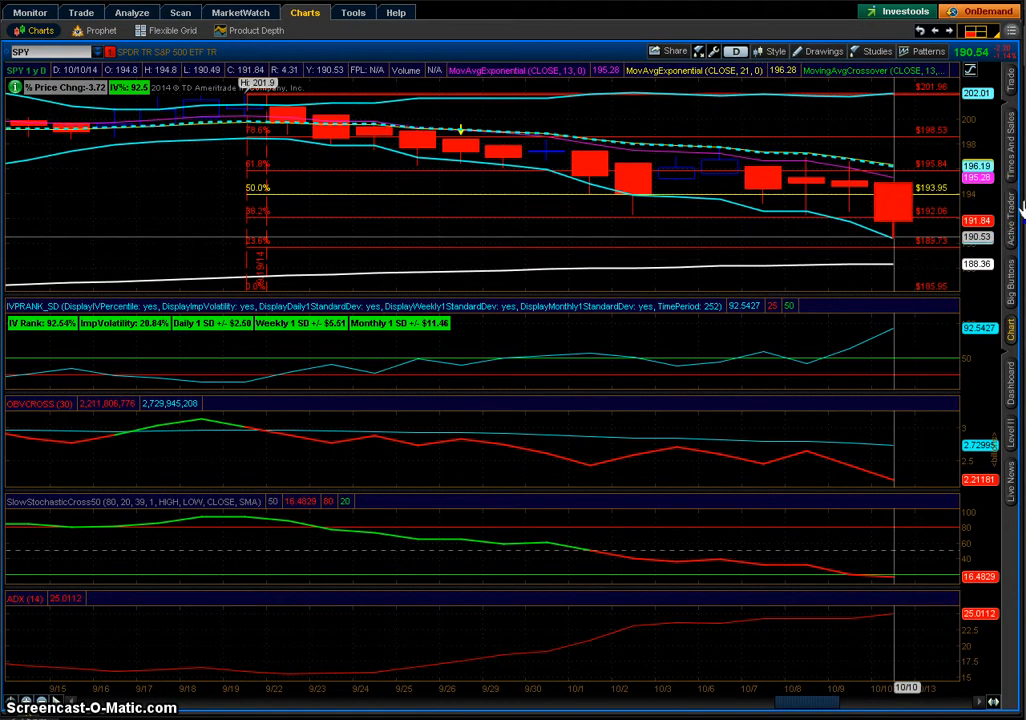
pyautogui.moveTo(396, 104)
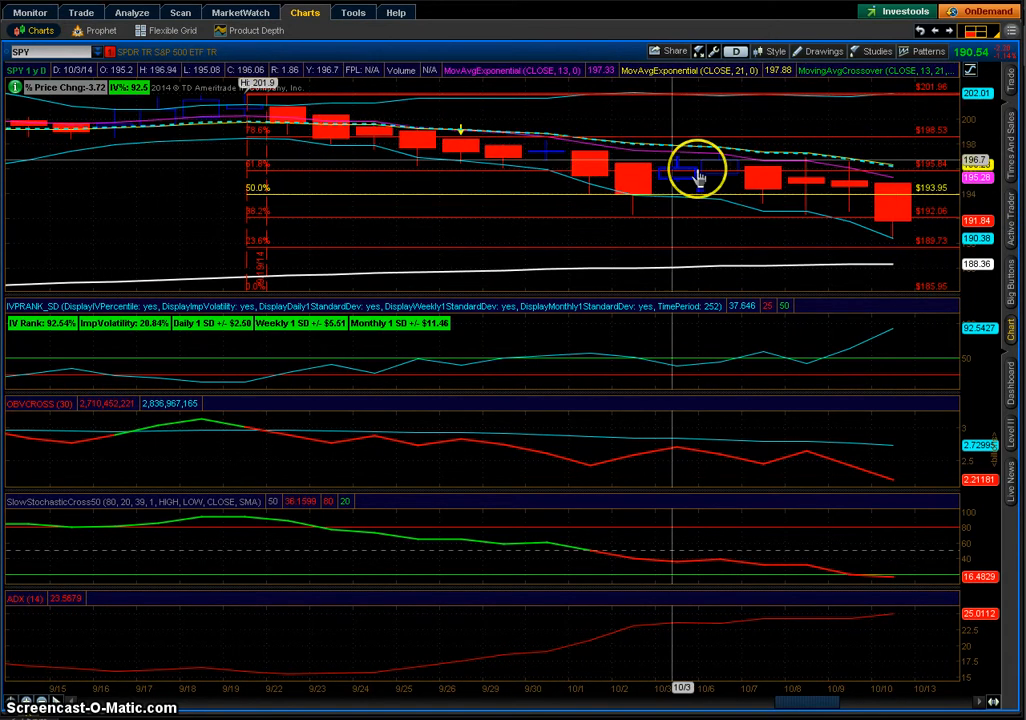
pyautogui.moveTo(890, 244)
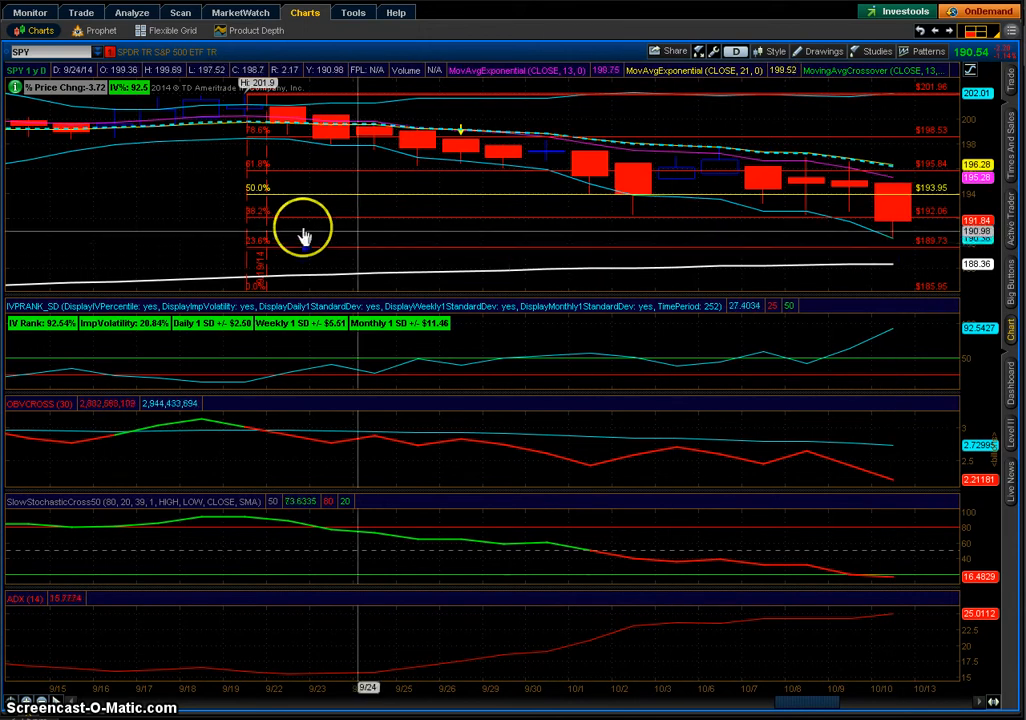
pyautogui.moveTo(612, 228)
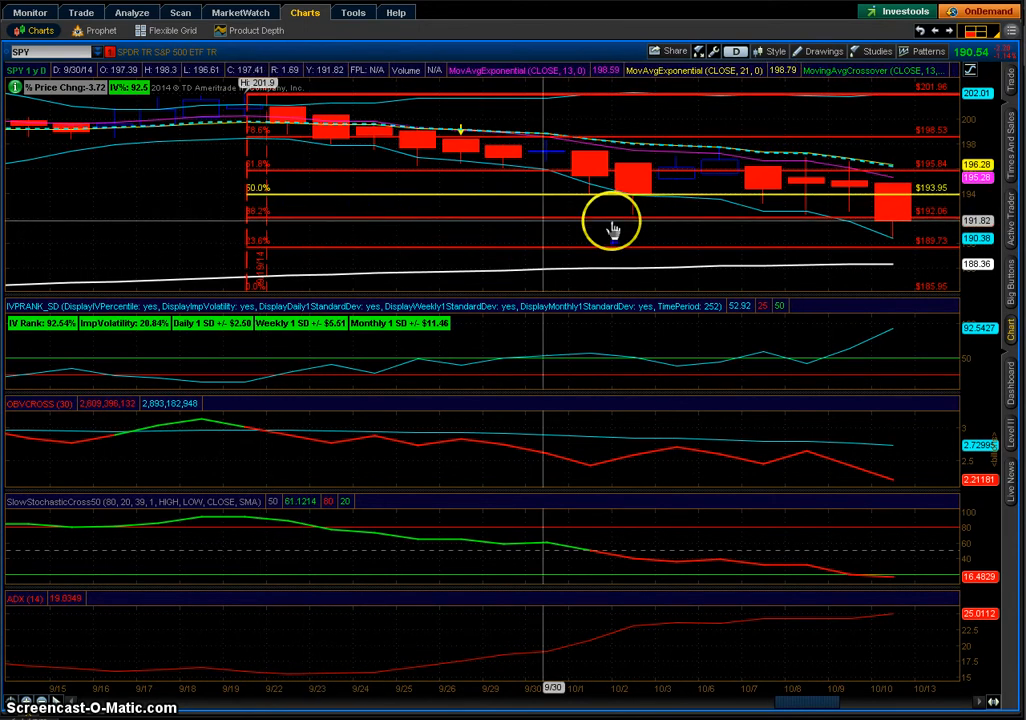
pyautogui.moveTo(896, 244)
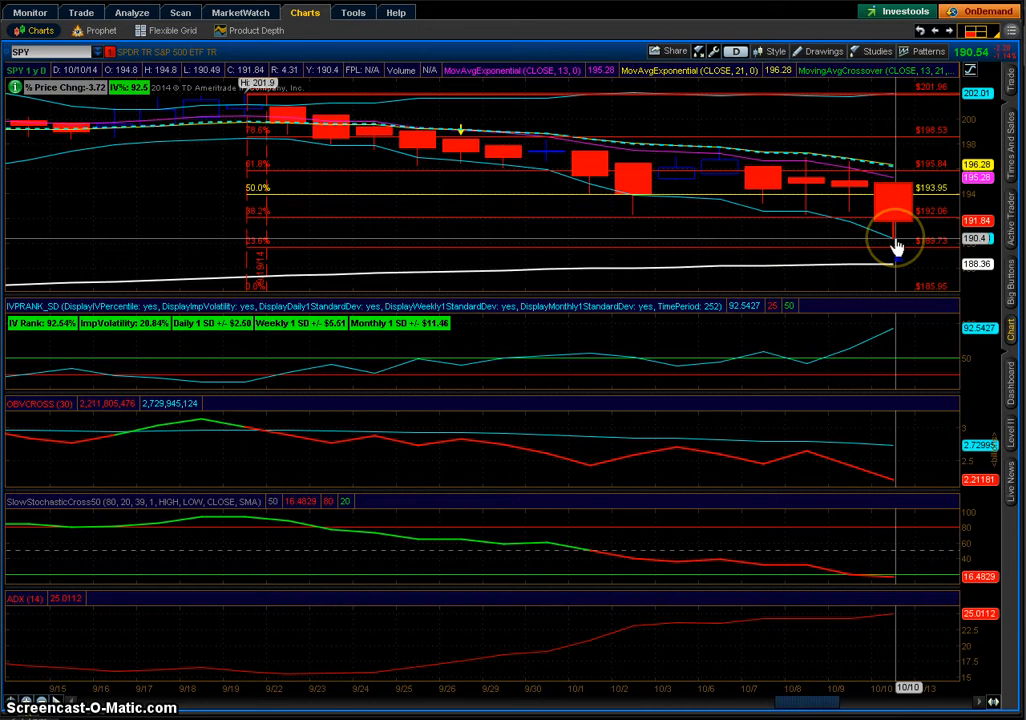
pyautogui.moveTo(916, 324)
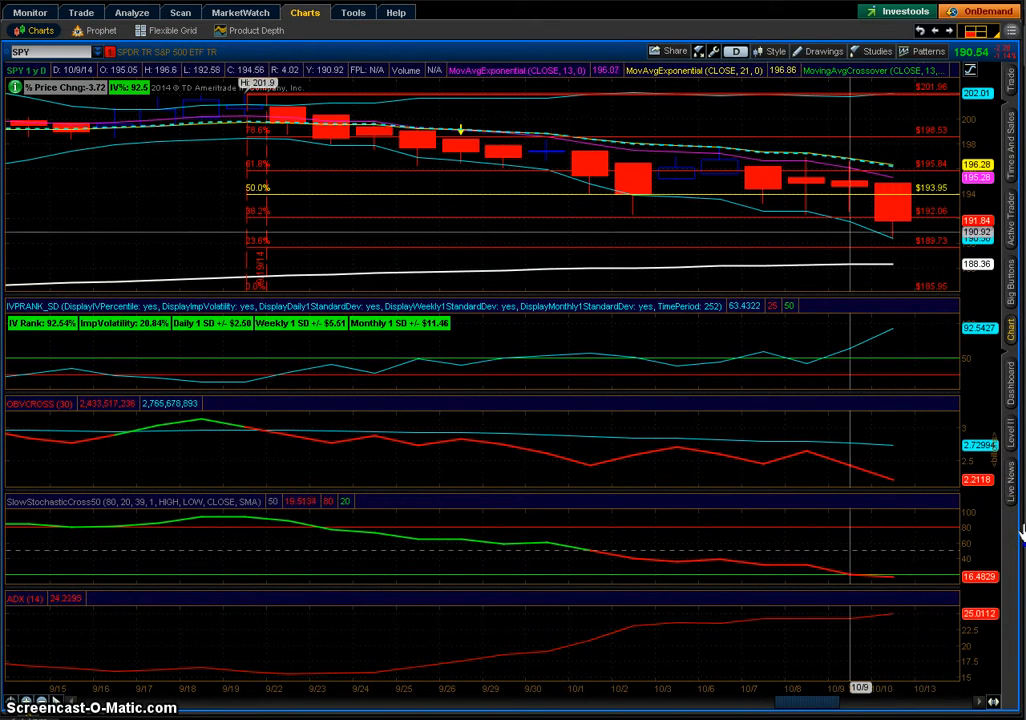
pyautogui.moveTo(956, 256)
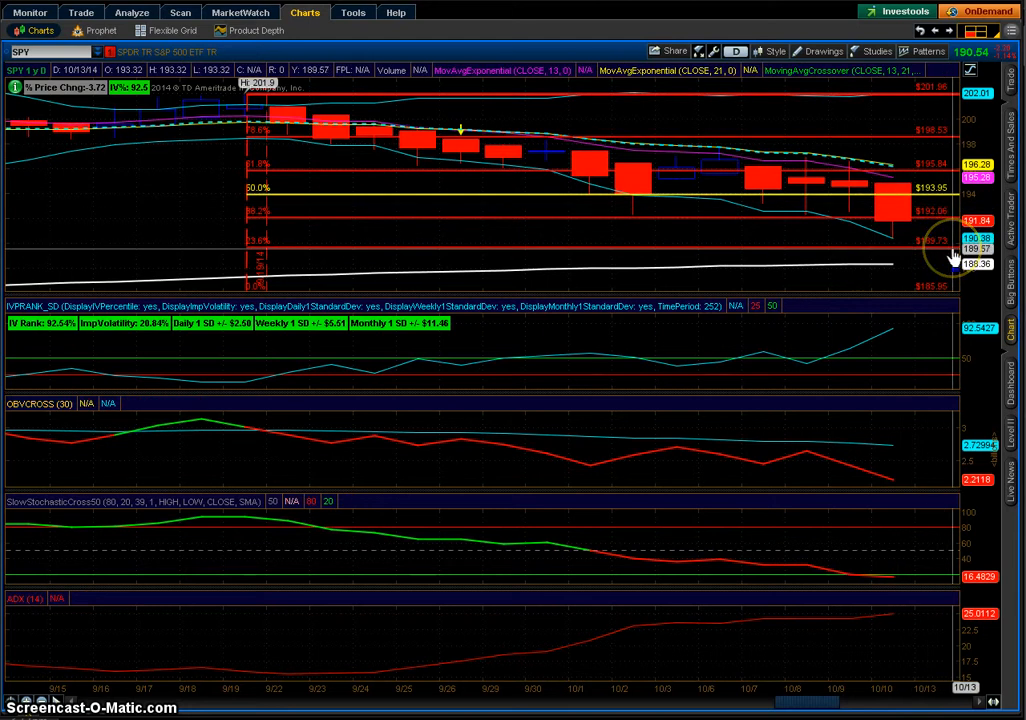
pyautogui.moveTo(960, 256)
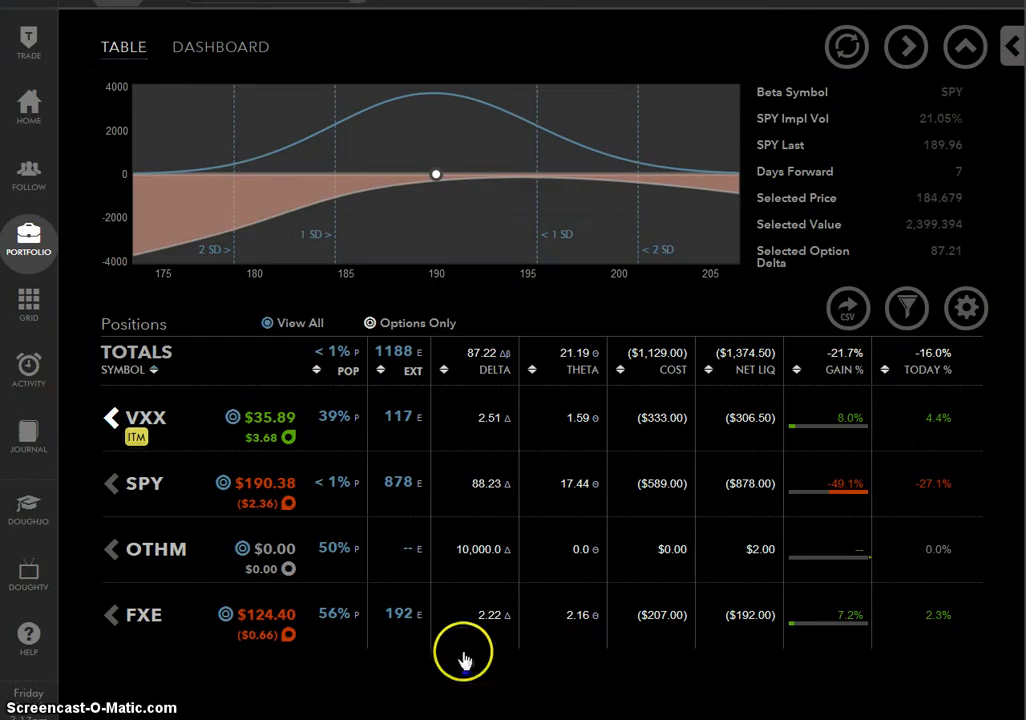
# - Expand SPY into its legs and roll the Oct 31 190/172.5 put vertical to Nov 7 for $0.05 credit
pyautogui.click(112, 482)
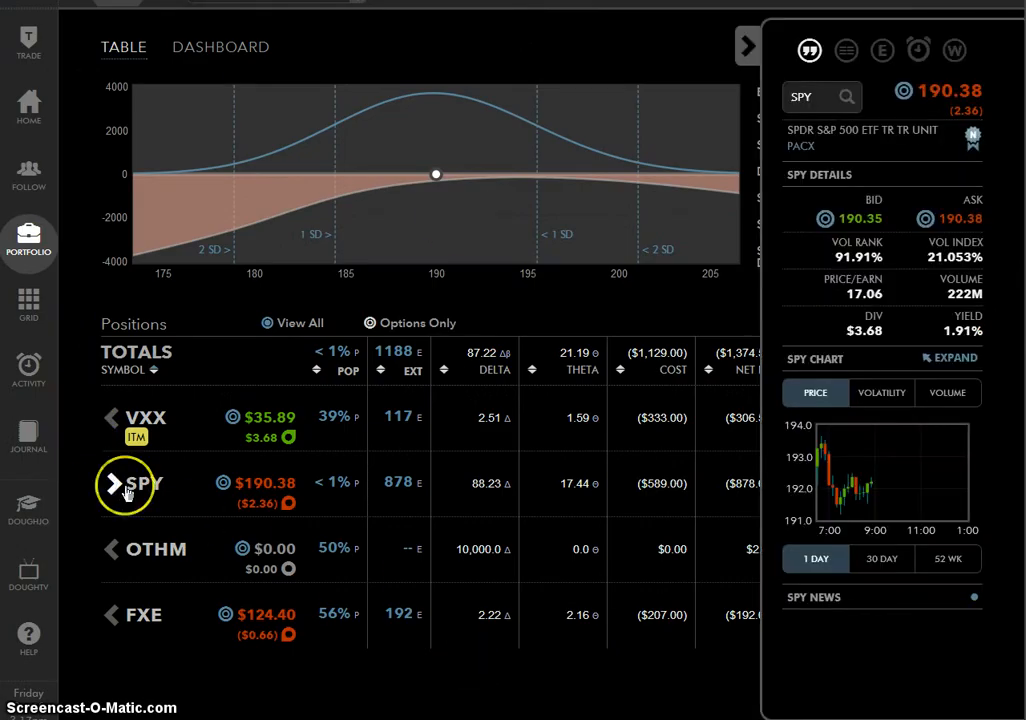
pyautogui.click(112, 482)
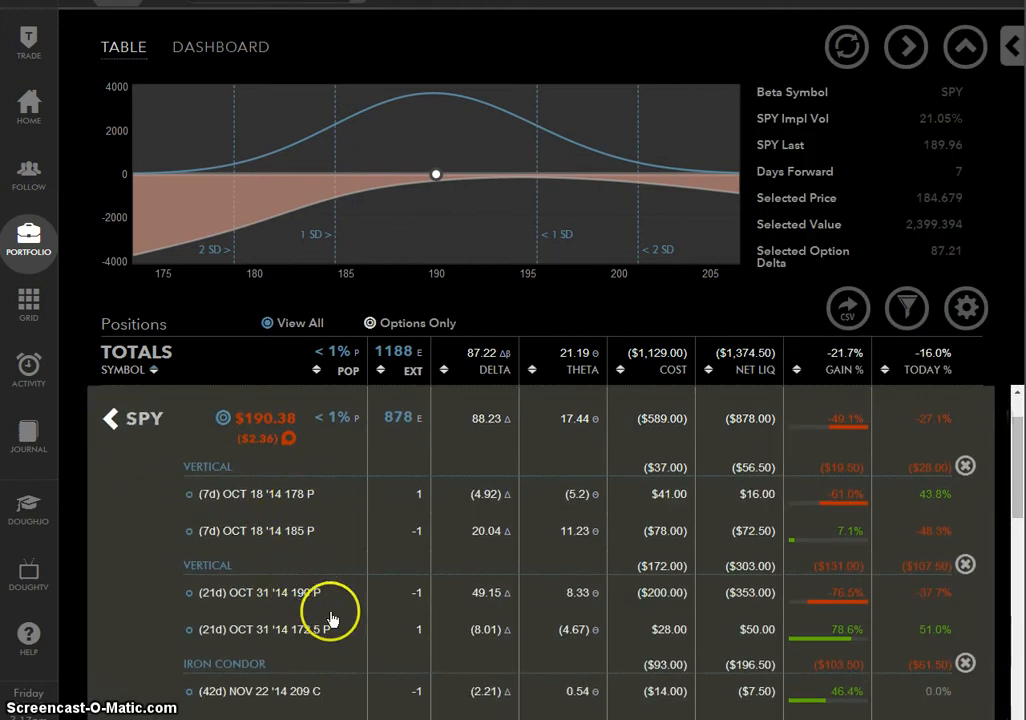
pyautogui.moveTo(296, 658)
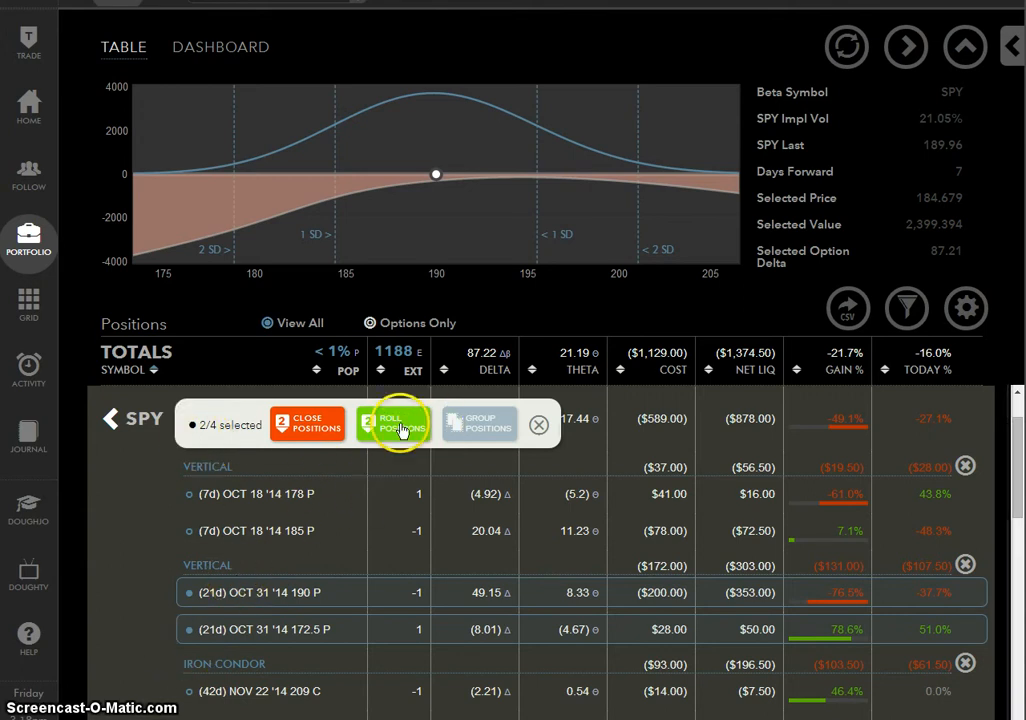
pyautogui.click(400, 420)
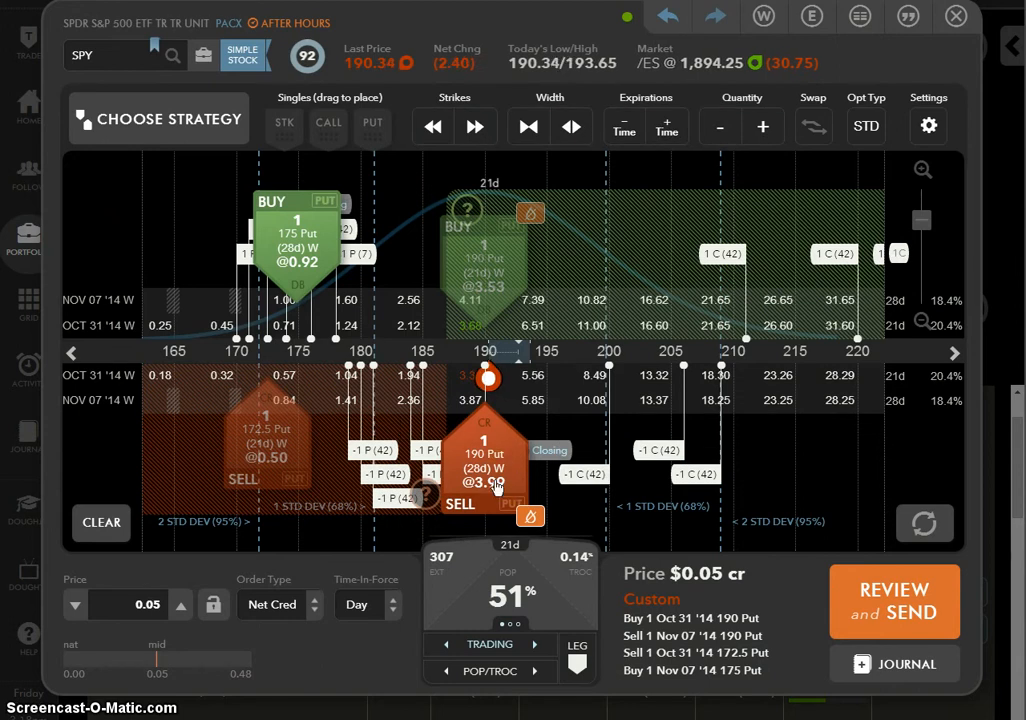
pyautogui.moveTo(328, 482)
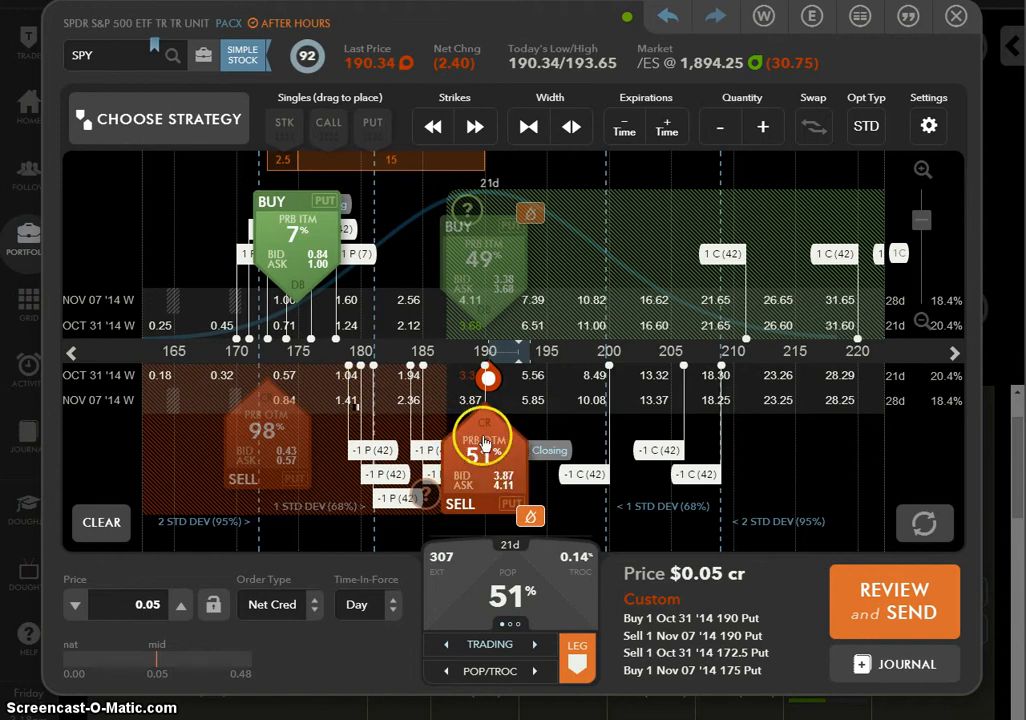
pyautogui.moveTo(444, 462)
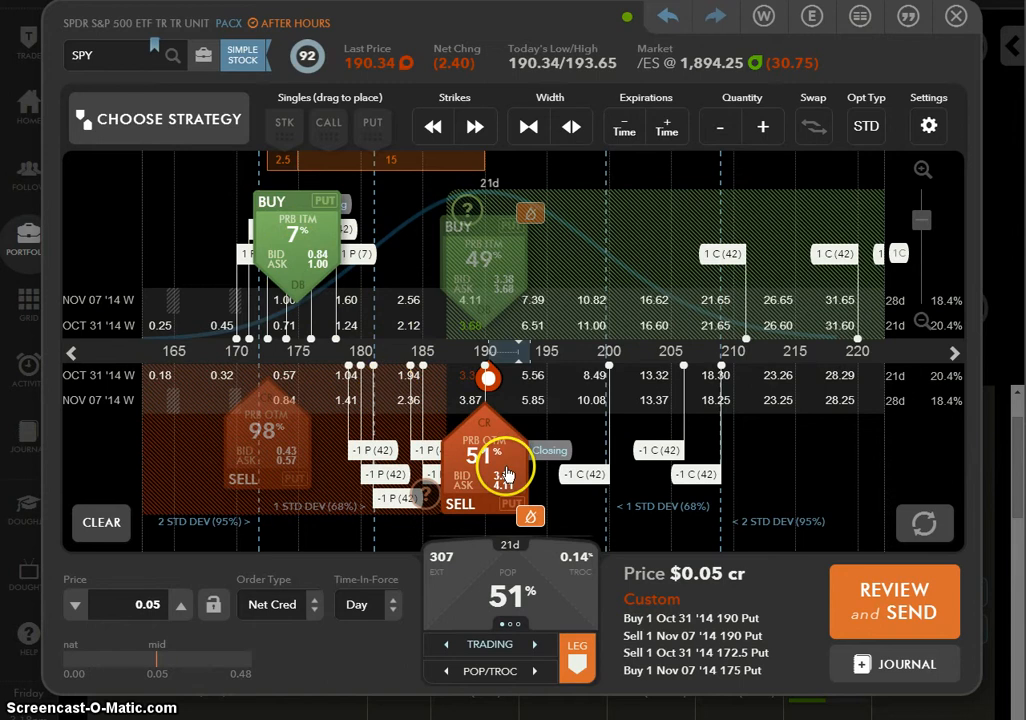
pyautogui.moveTo(196, 444)
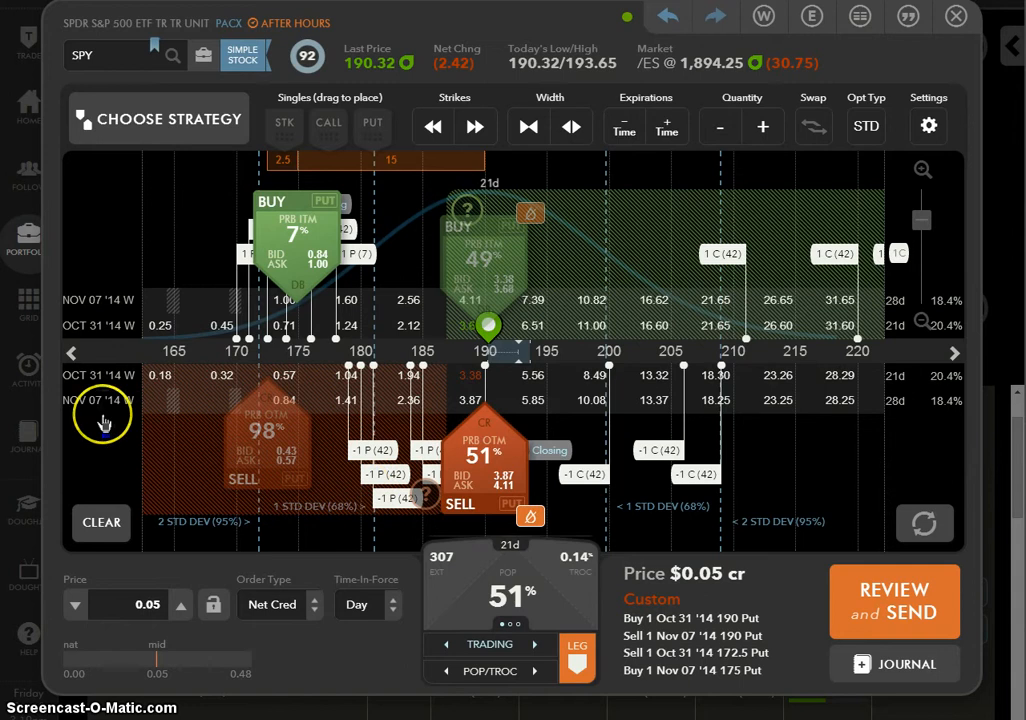
pyautogui.moveTo(120, 410)
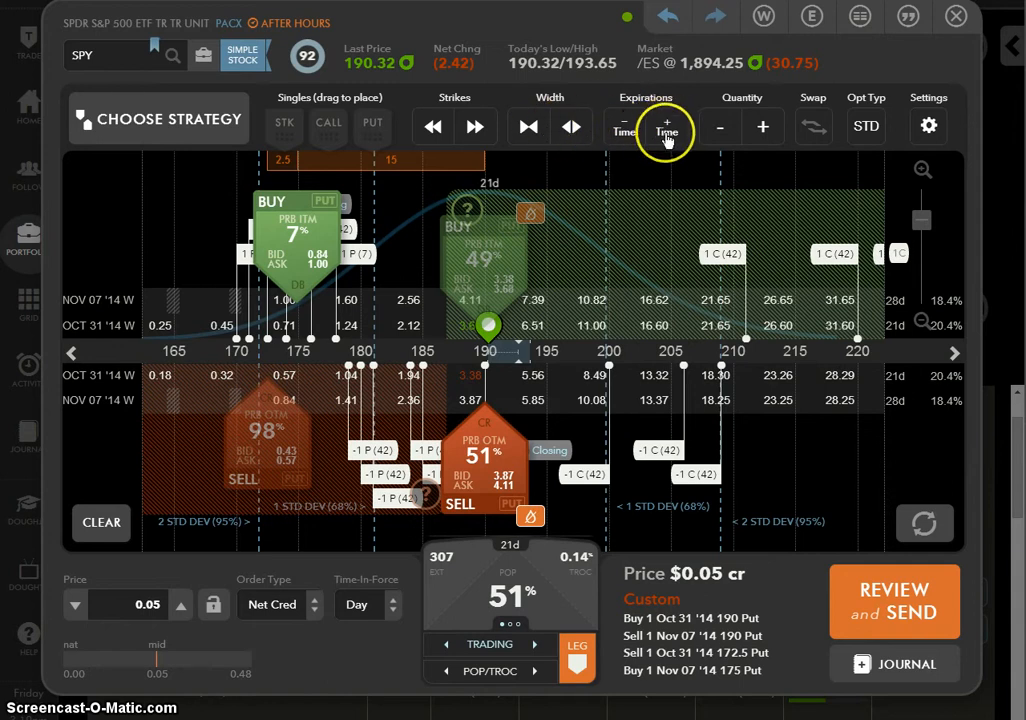
pyautogui.click(666, 132)
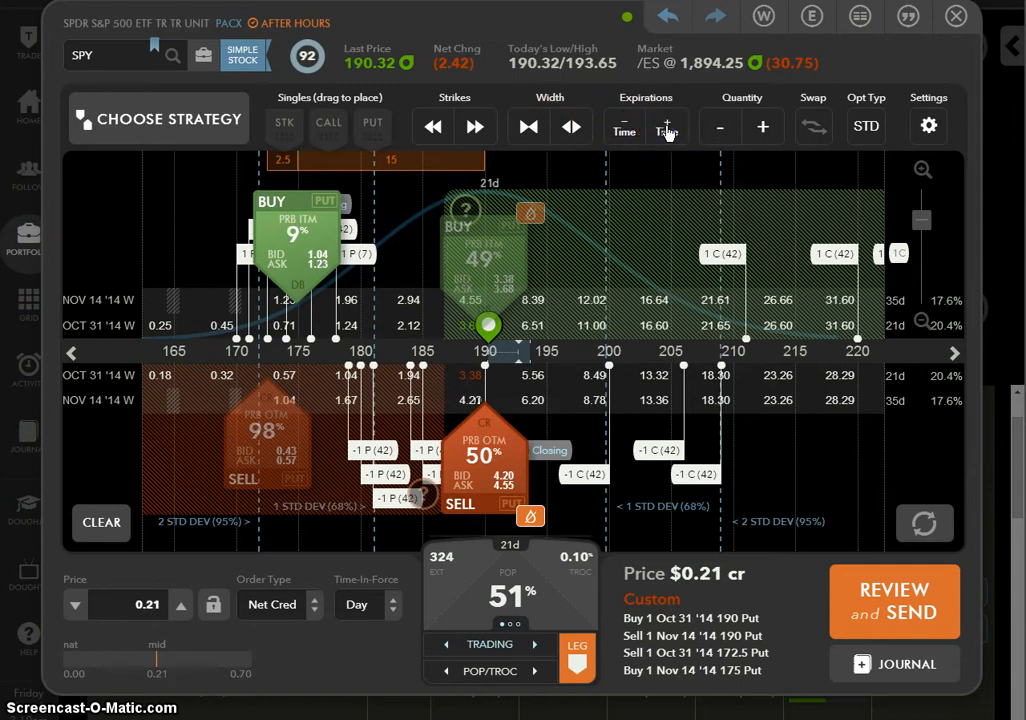
pyautogui.click(666, 128)
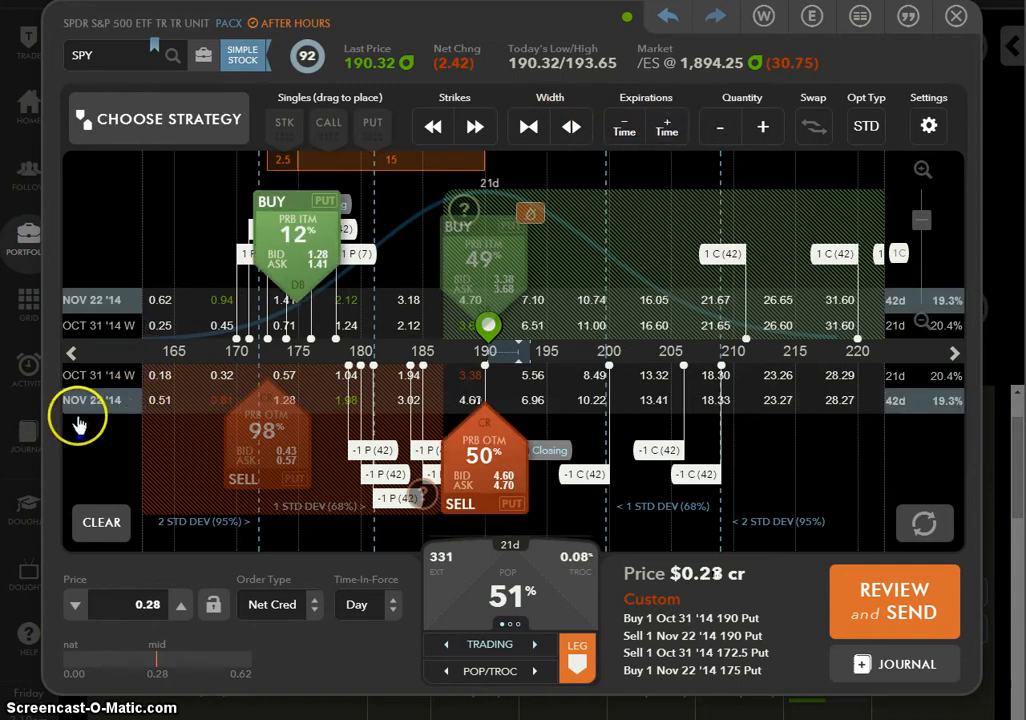
pyautogui.moveTo(110, 424)
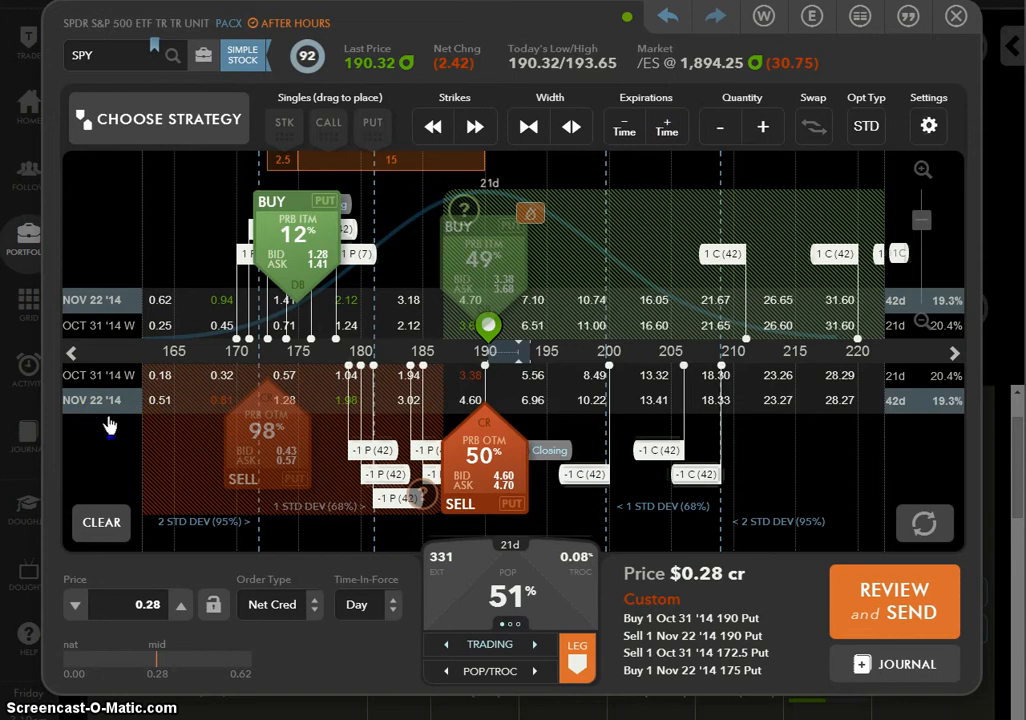
pyautogui.moveTo(96, 324)
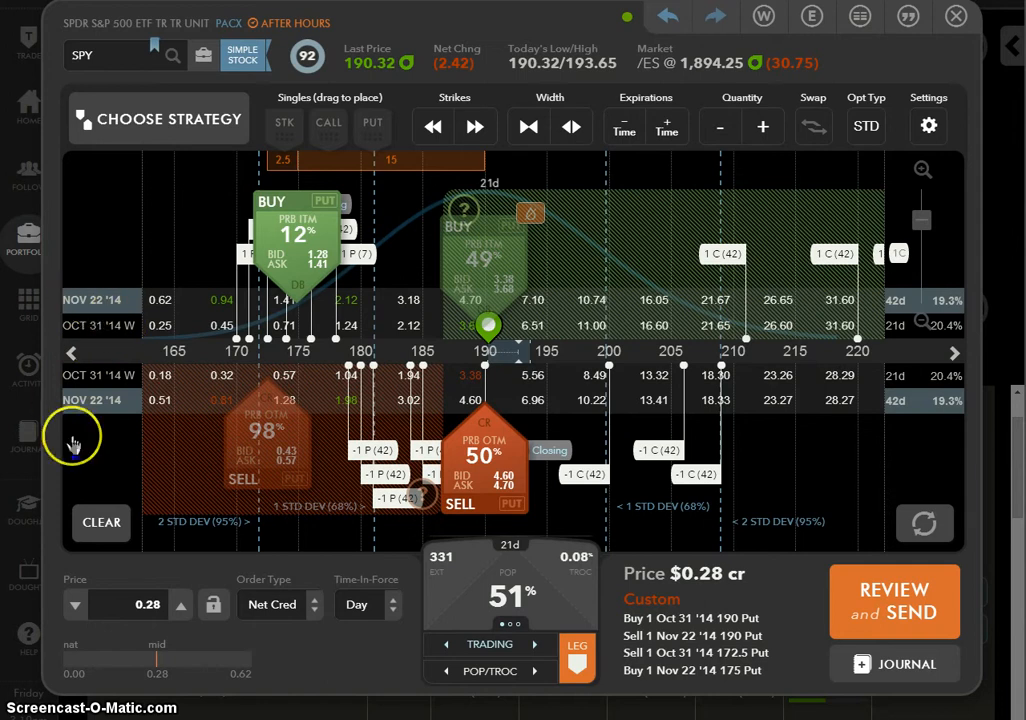
pyautogui.moveTo(78, 438)
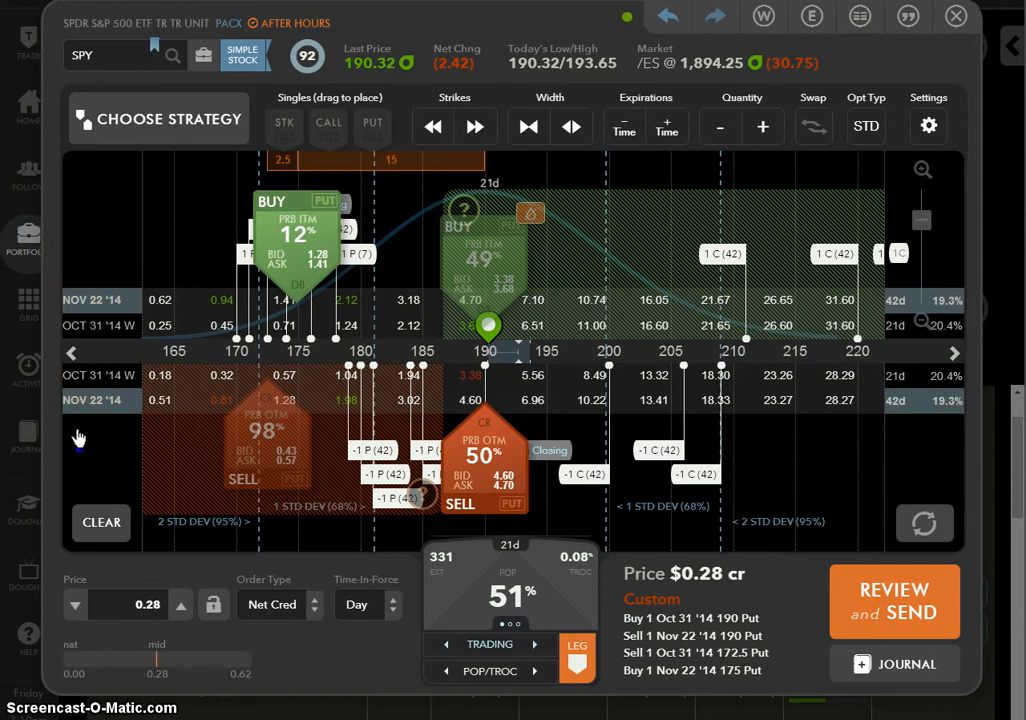
pyautogui.moveTo(904, 412)
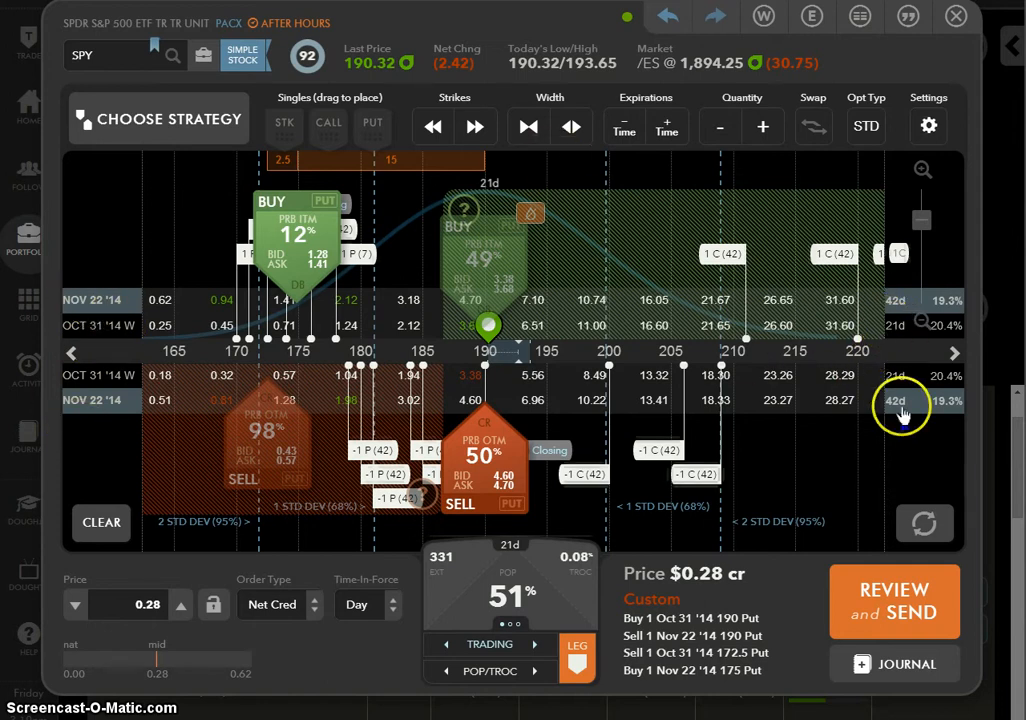
pyautogui.moveTo(900, 414)
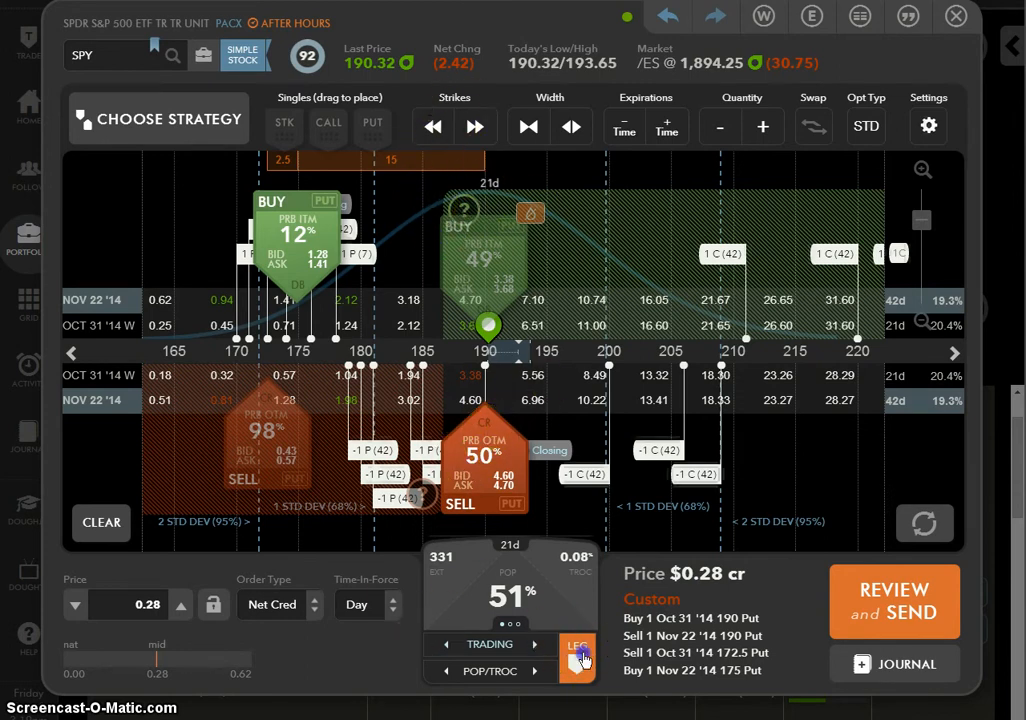
# - Adjust the roll's legs to a $1.07 debit, then clear the staged trade
pyautogui.click(576, 644)
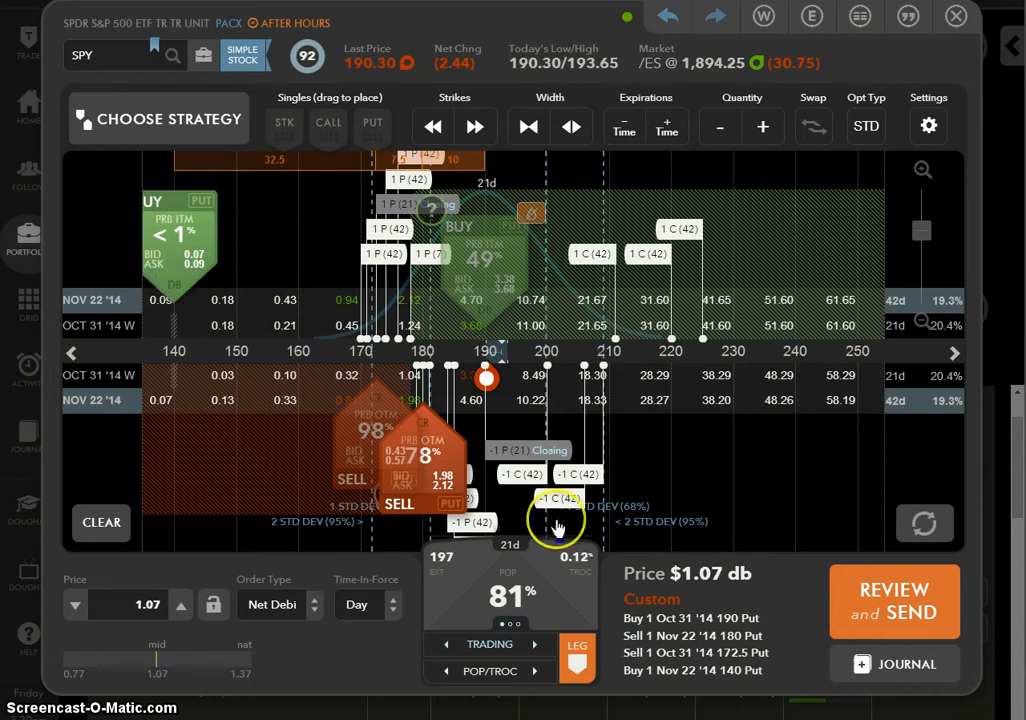
pyautogui.moveTo(700, 596)
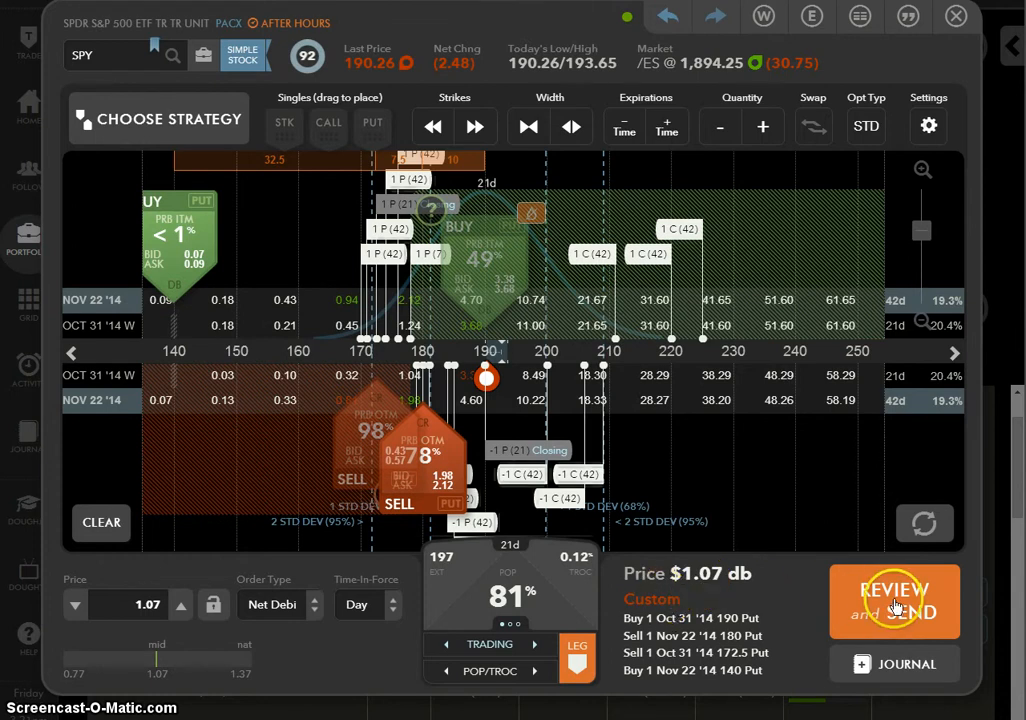
pyautogui.moveTo(350, 180)
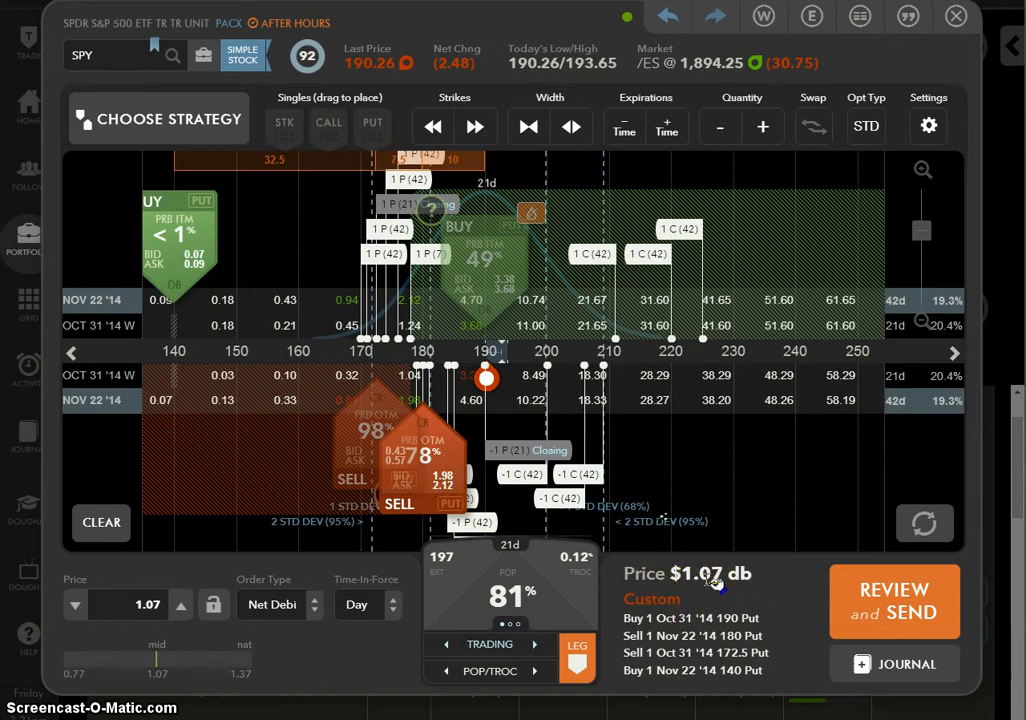
pyautogui.moveTo(310, 200)
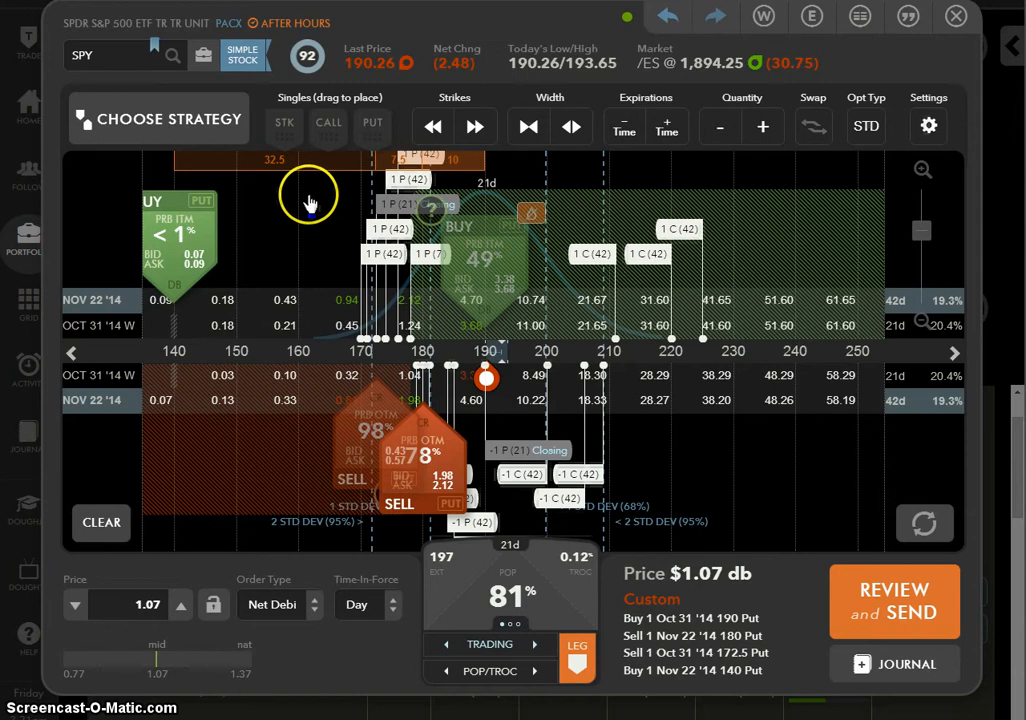
pyautogui.moveTo(496, 356)
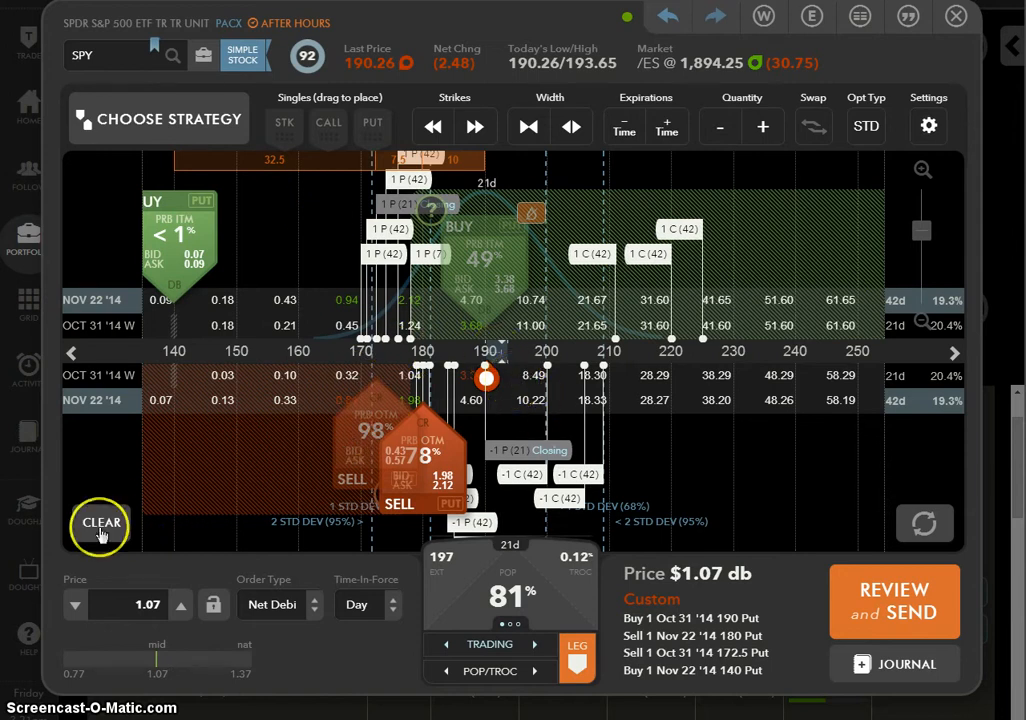
pyautogui.click(158, 118)
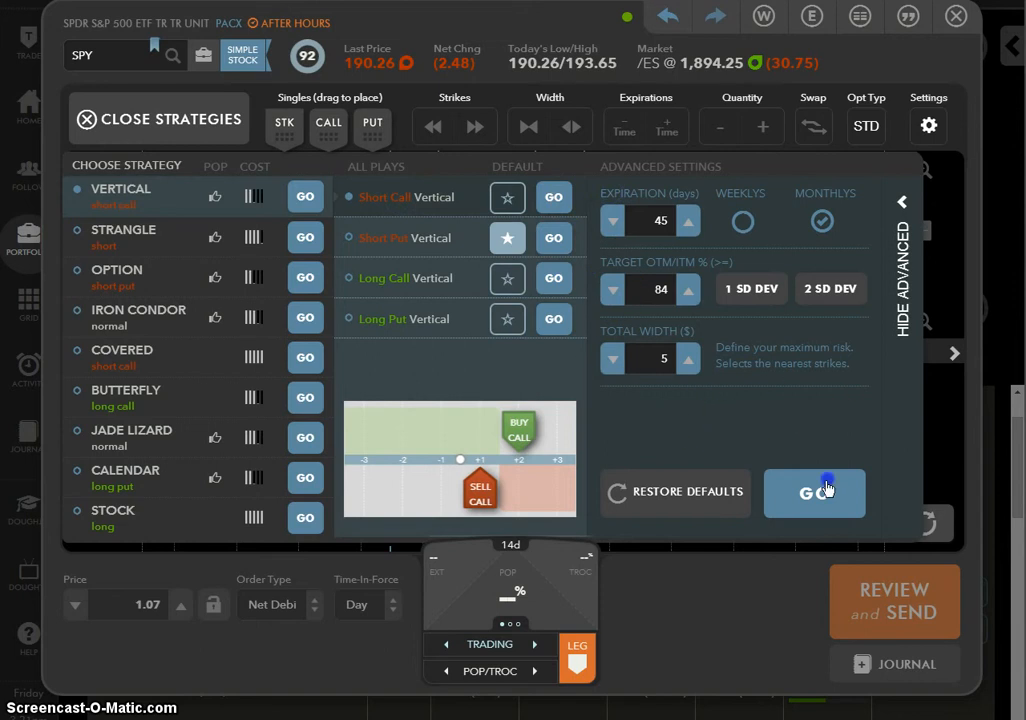
# - Build the default short call vertical and zoom in on the strike chart
pyautogui.click(814, 492)
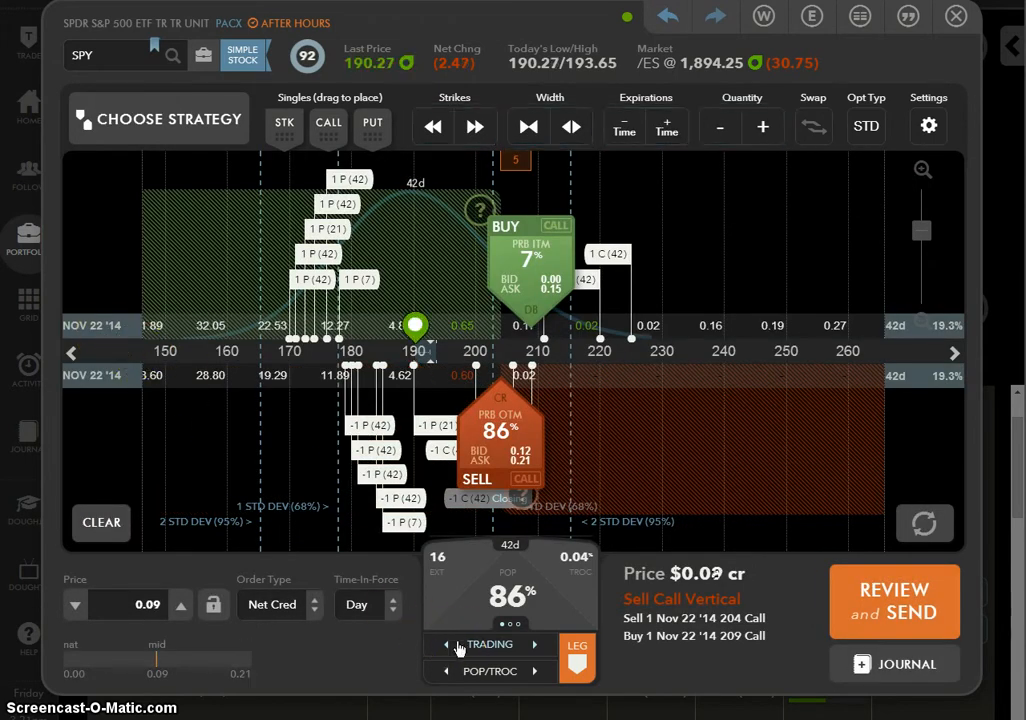
pyautogui.moveTo(922, 170)
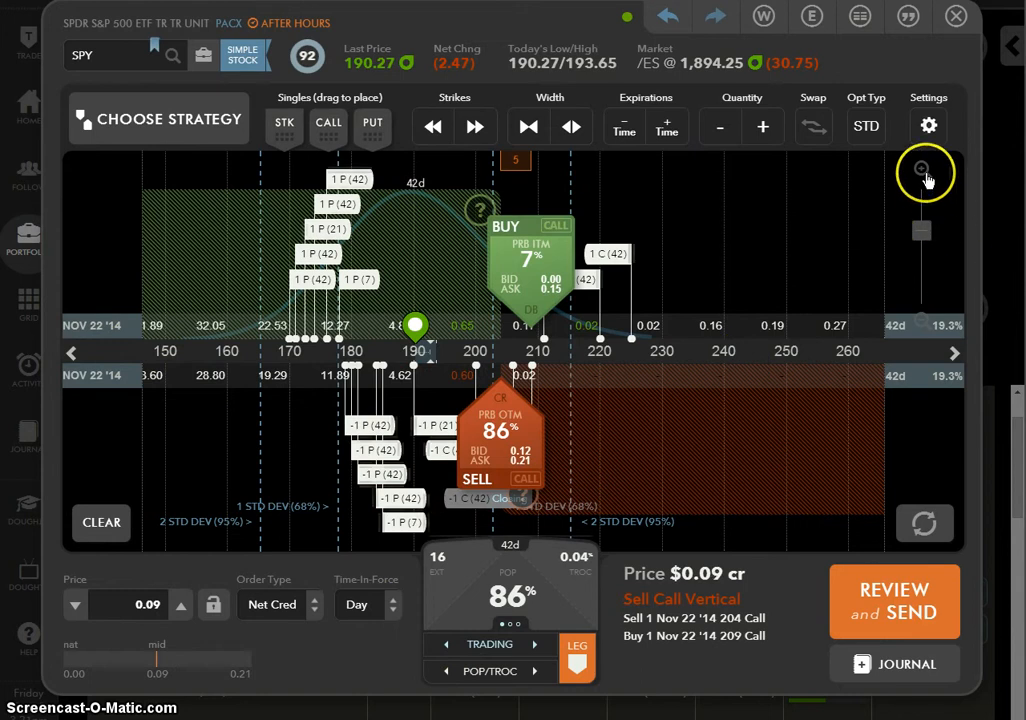
pyautogui.click(920, 170)
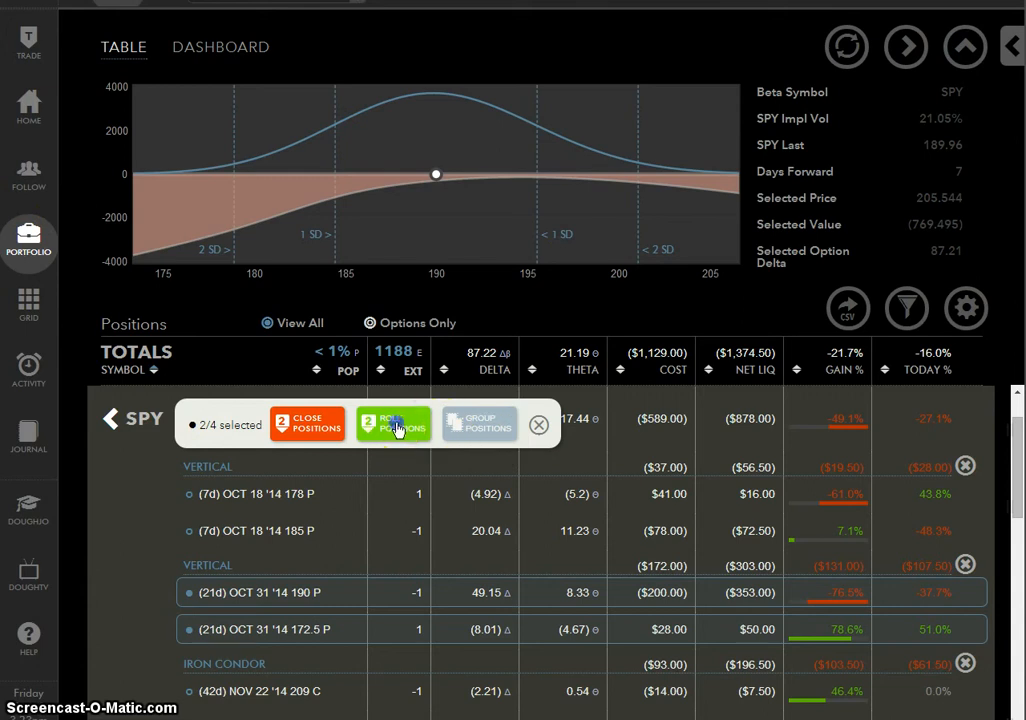
# - Roll the selected Oct 31 put spread out to Nov 22 for a $0.28 credit
pyautogui.click(392, 424)
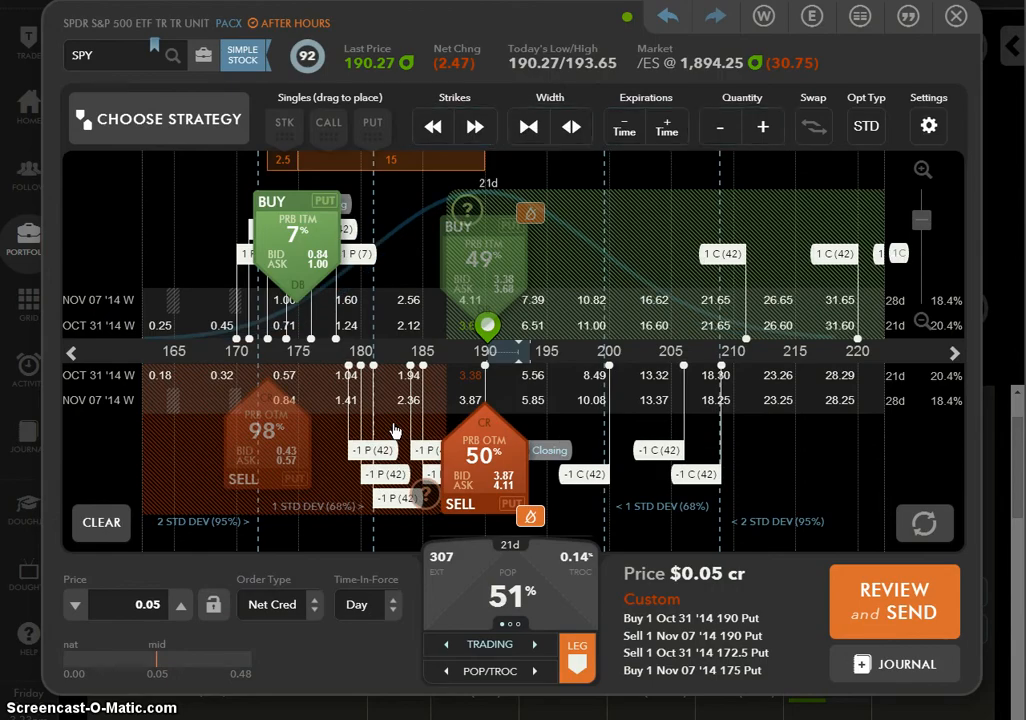
pyautogui.moveTo(472, 576)
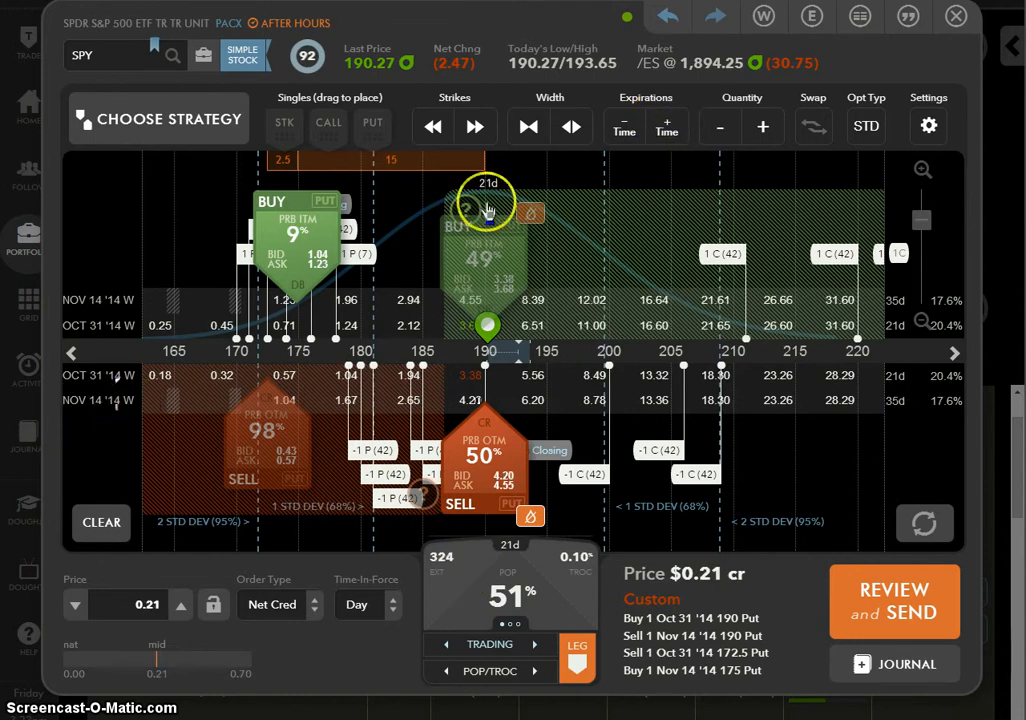
pyautogui.click(666, 128)
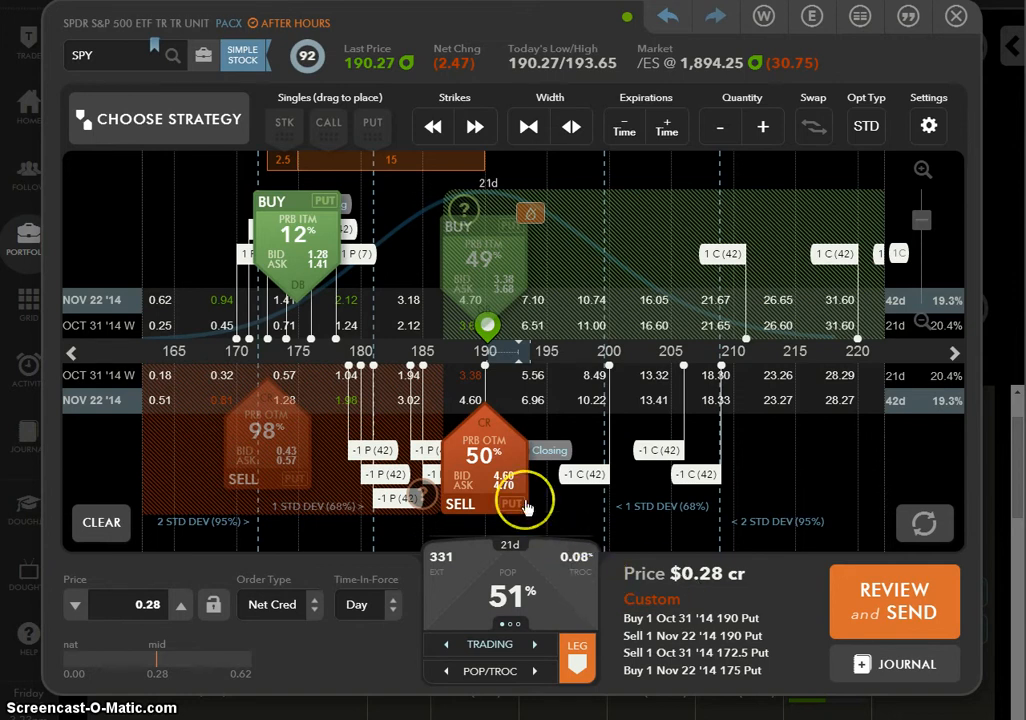
pyautogui.moveTo(712, 608)
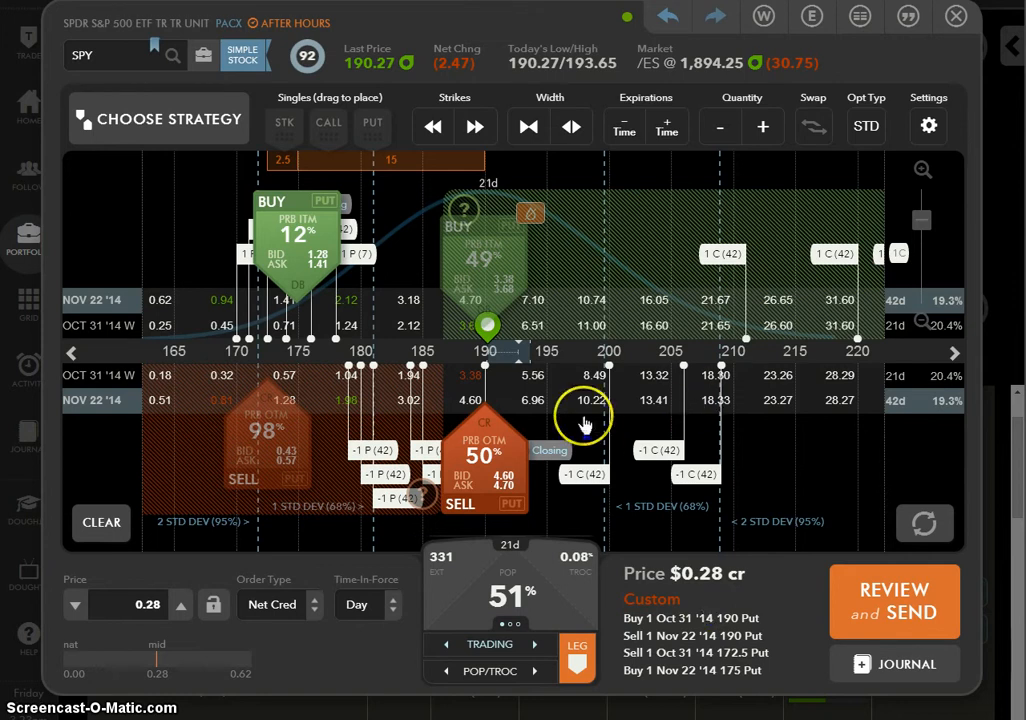
pyautogui.moveTo(548, 376)
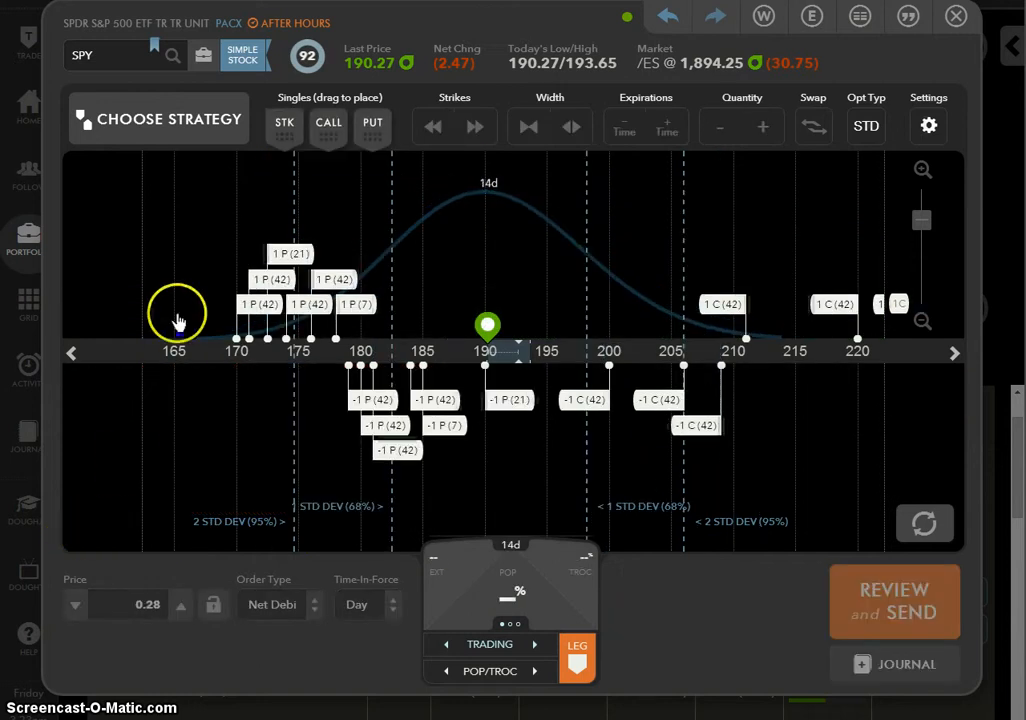
# - From Choose Strategy, build the Nov 22 SPY short call vertical (sell 197, buy 215)
pyautogui.click(158, 118)
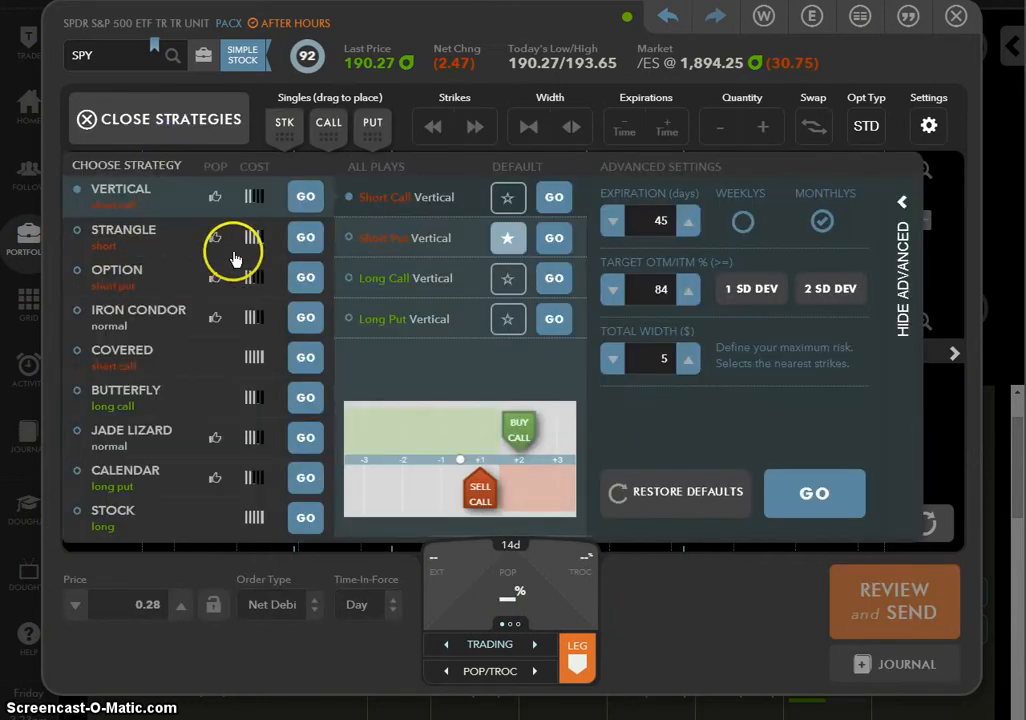
pyautogui.moveTo(814, 492)
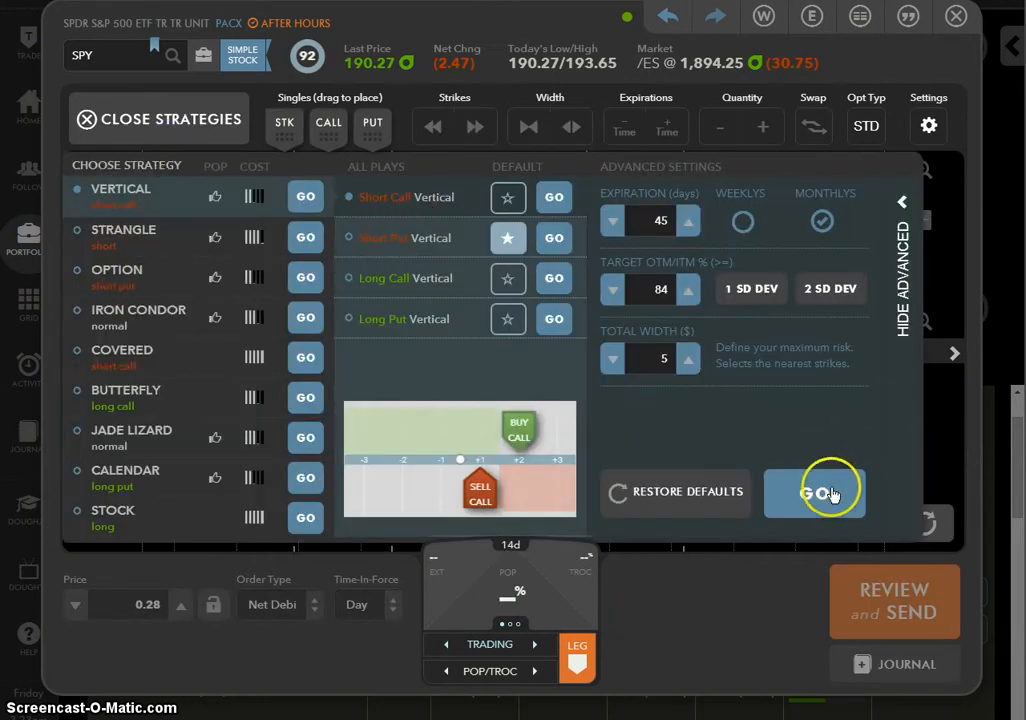
pyautogui.click(814, 492)
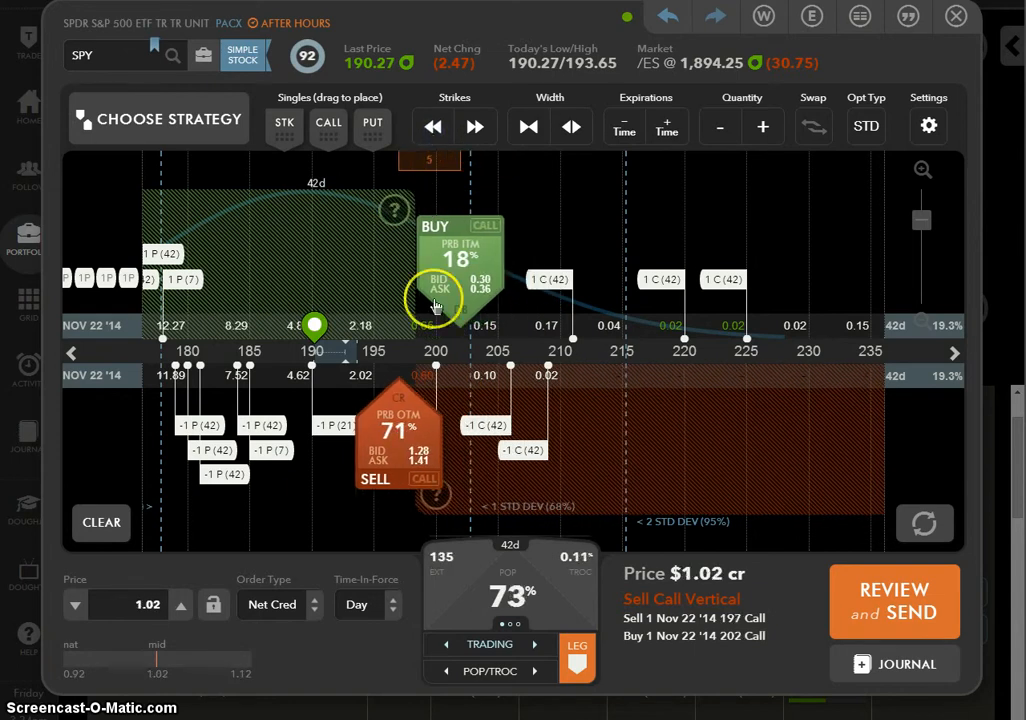
pyautogui.moveTo(512, 304)
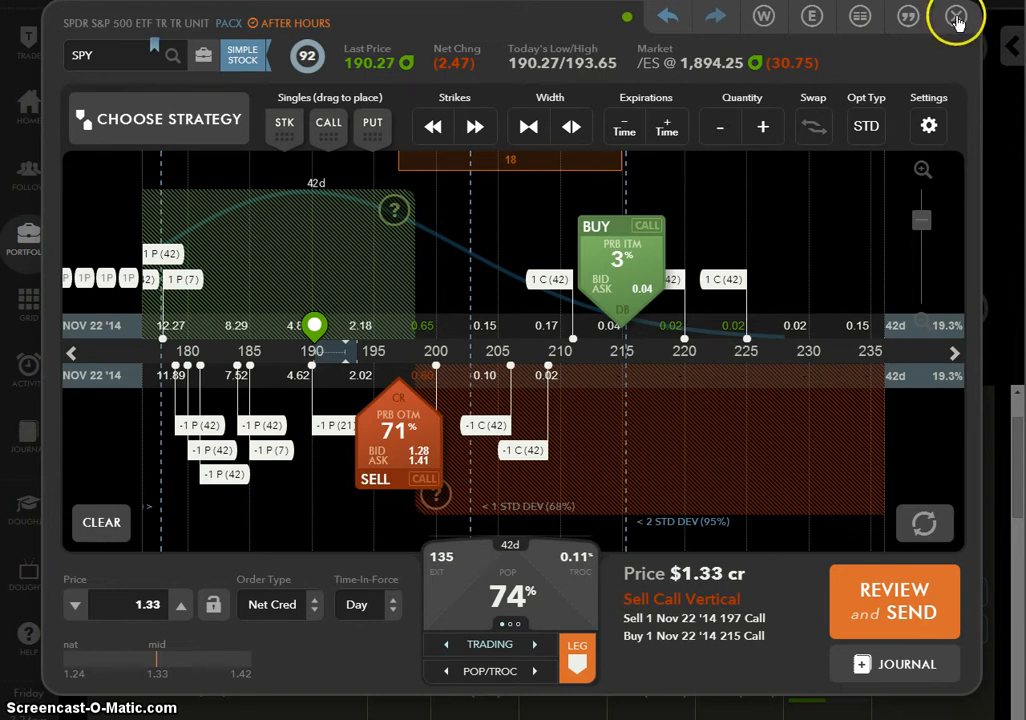
# - Switch from dough to thinkorswim to review the SPY chart and its studies
pyautogui.click(956, 18)
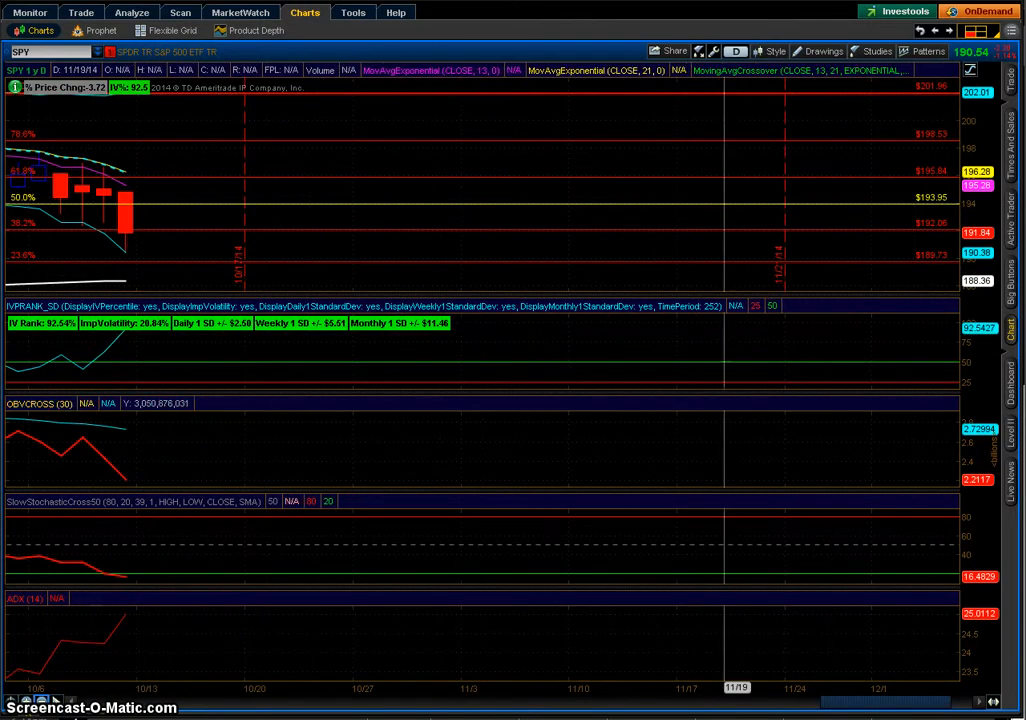
pyautogui.moveTo(590, 414)
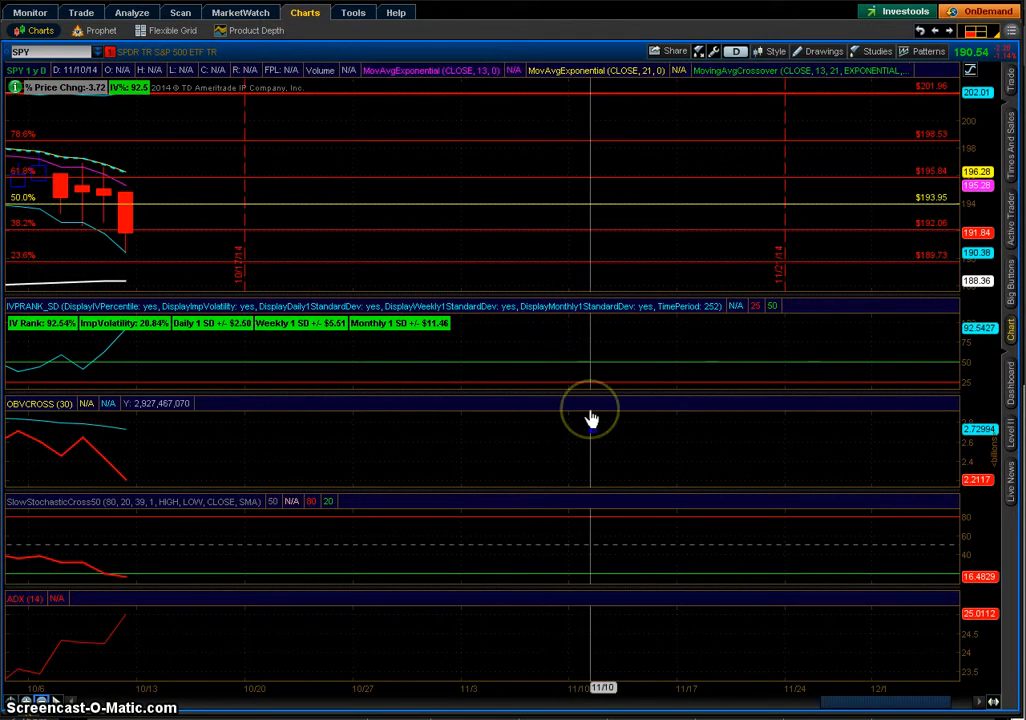
pyautogui.moveTo(592, 416)
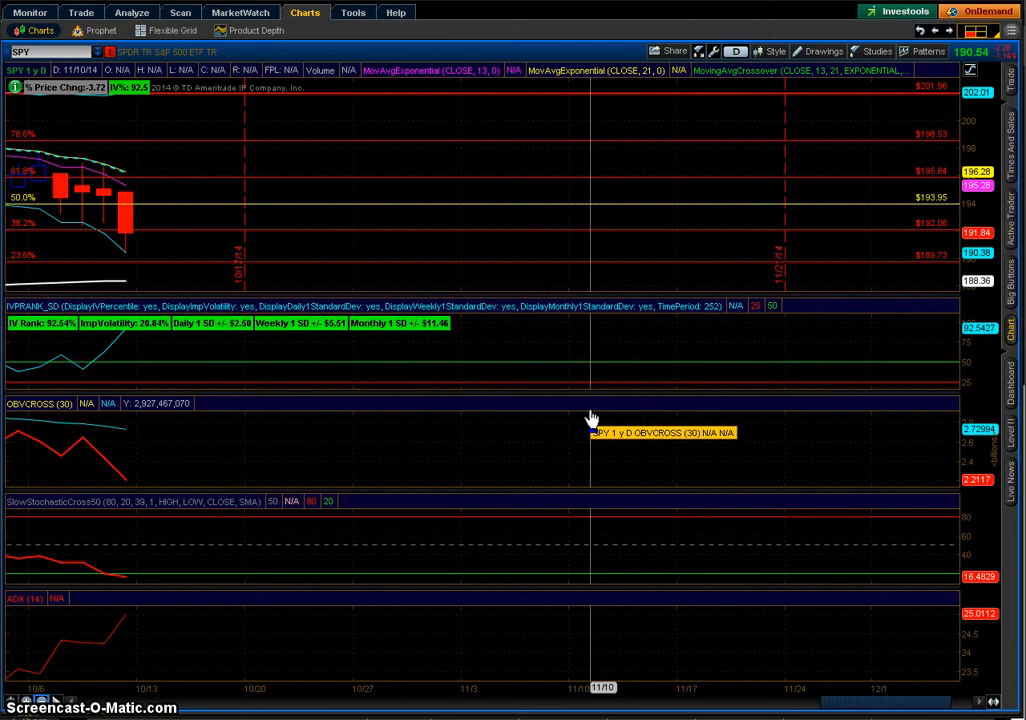